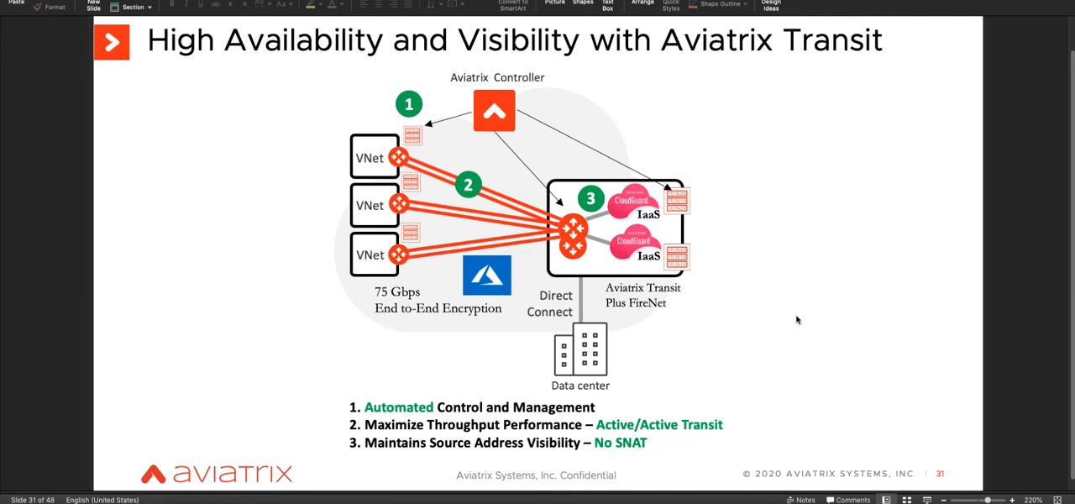
{"action": "mouse_move", "coordinate": [692, 200]}
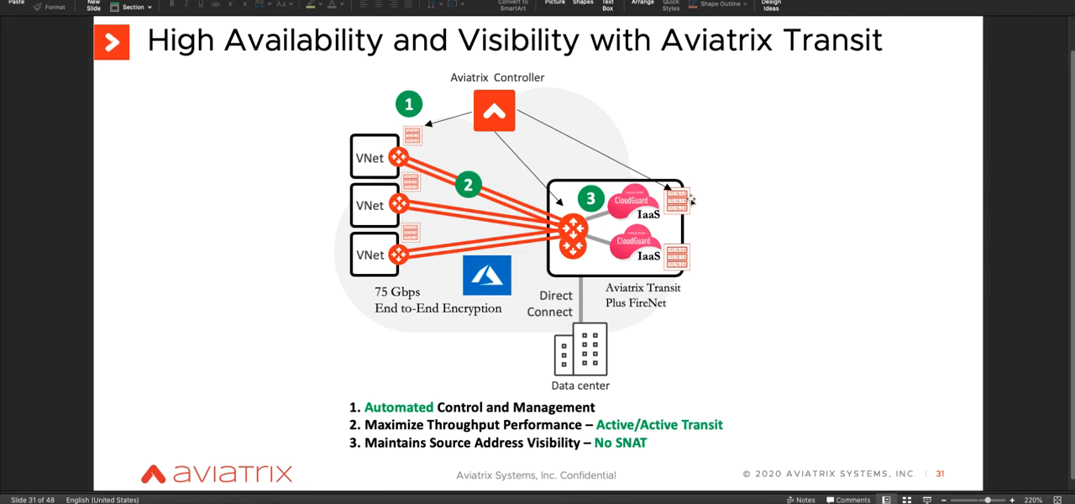
{"action": "mouse_move", "coordinate": [630, 180]}
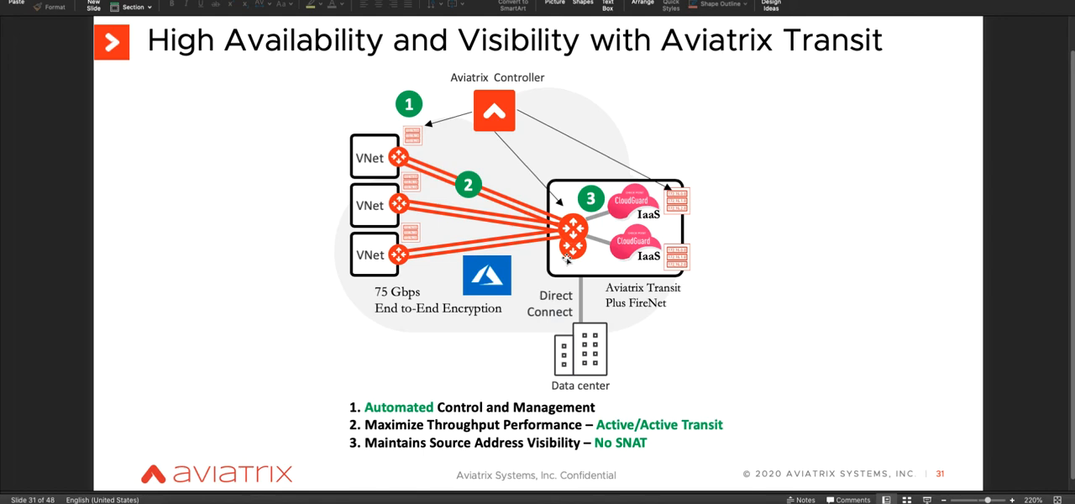
{"action": "mouse_move", "coordinate": [771, 371]}
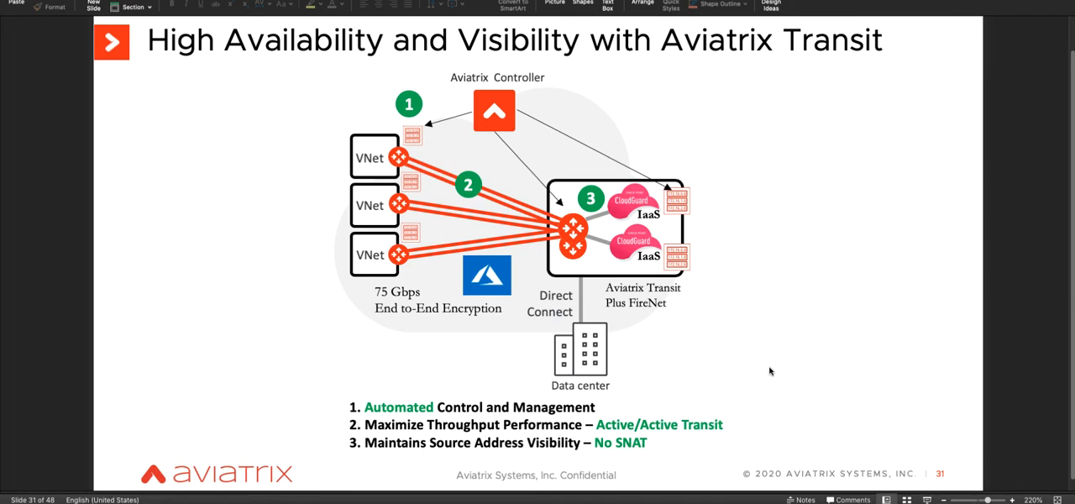
{"action": "mouse_move", "coordinate": [517, 143]}
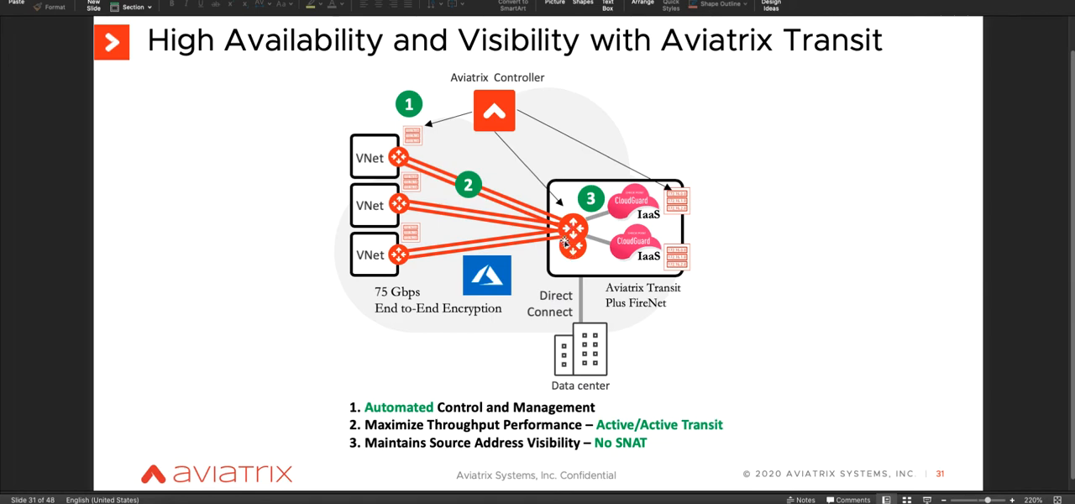
{"action": "mouse_move", "coordinate": [347, 148]}
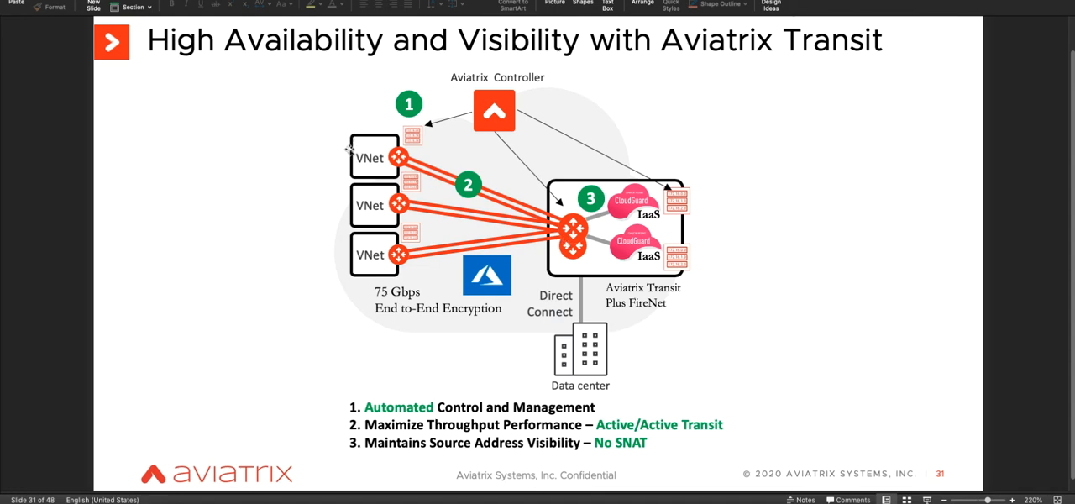
{"action": "mouse_move", "coordinate": [361, 144]}
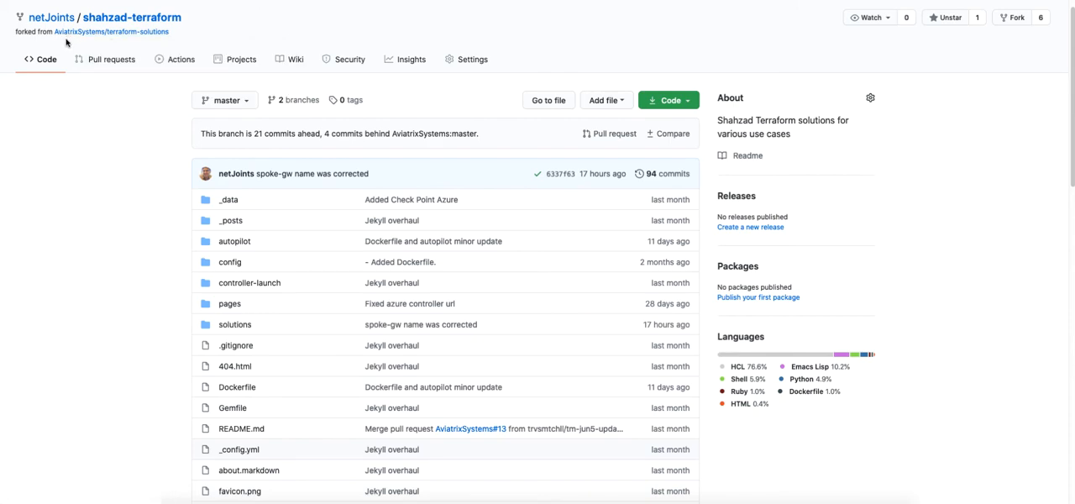
{"action": "mouse_move", "coordinate": [109, 44]}
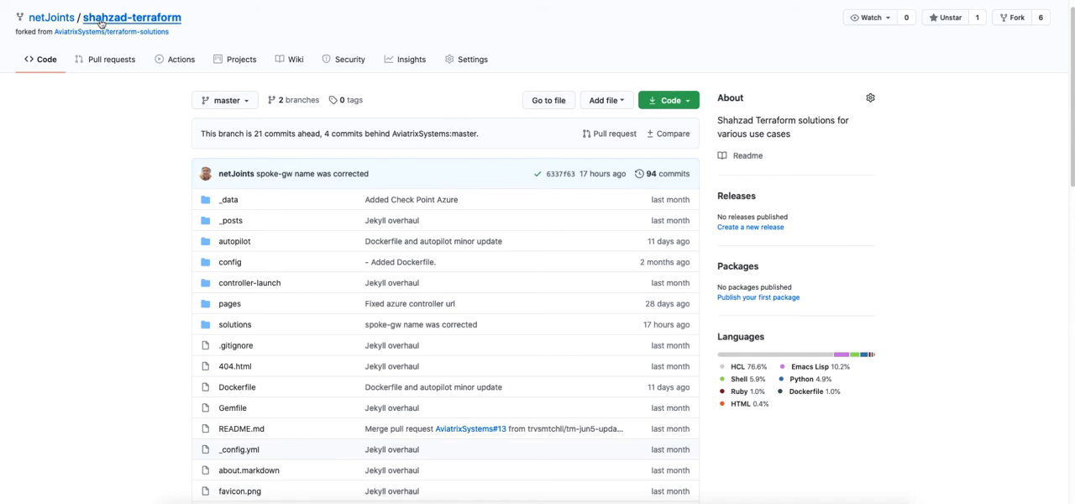
{"action": "mouse_move", "coordinate": [187, 298]}
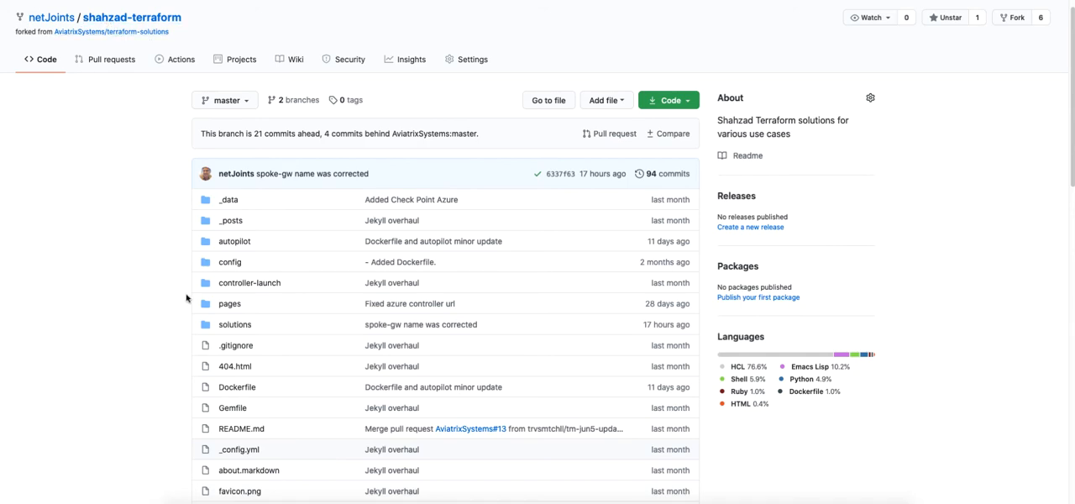
Browse the repository down through solutions and transit-firenet into the checkpoint-azure folder
{"action": "left_click", "coordinate": [234, 325]}
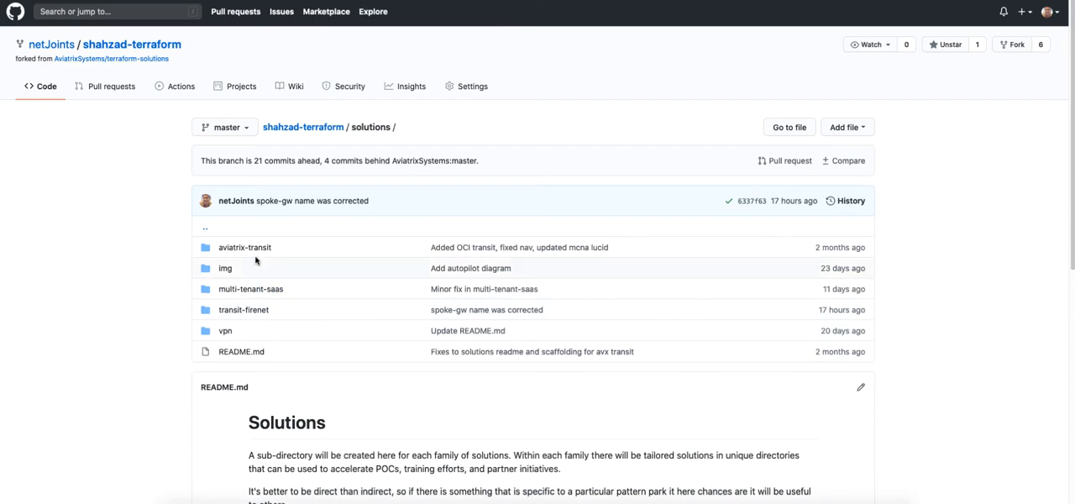
{"action": "left_click", "coordinate": [243, 309]}
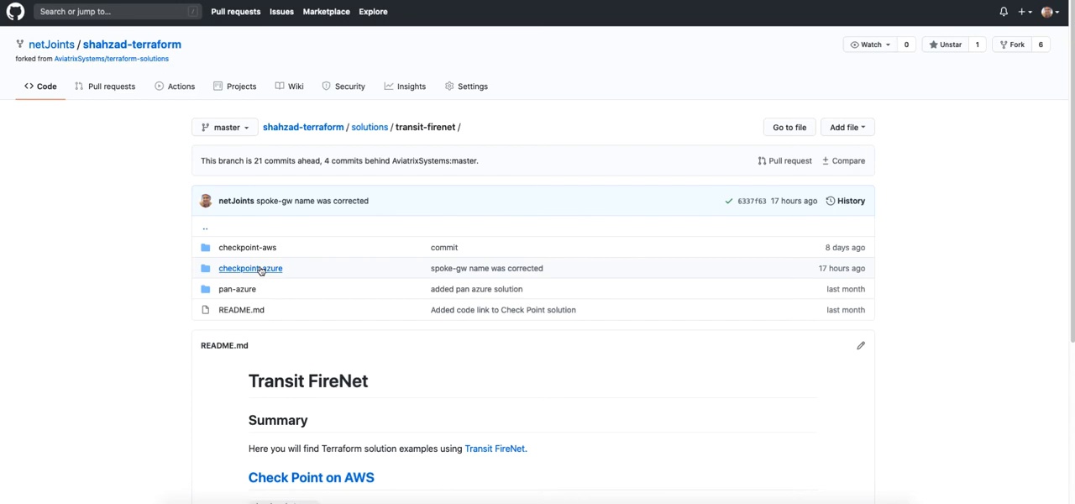
{"action": "left_click", "coordinate": [251, 268]}
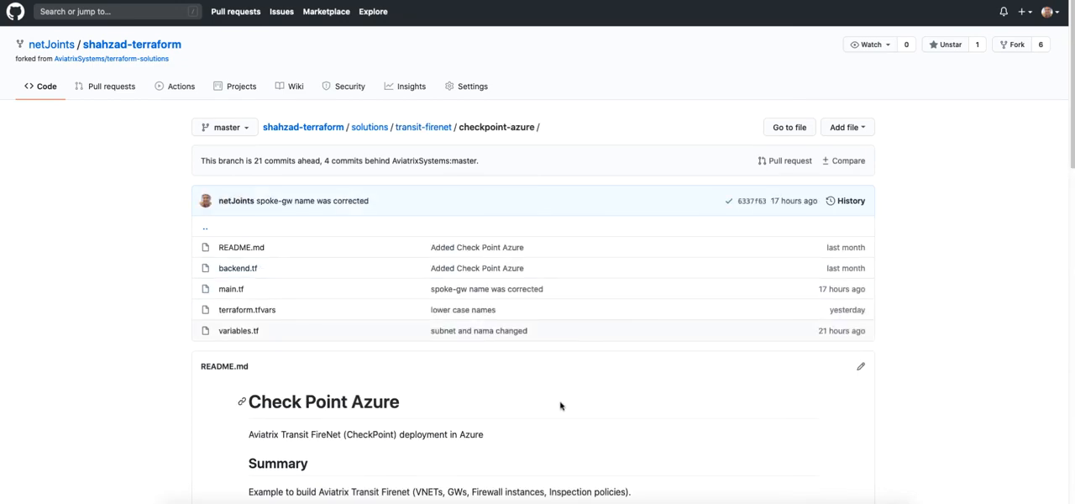
{"action": "mouse_move", "coordinate": [483, 380]}
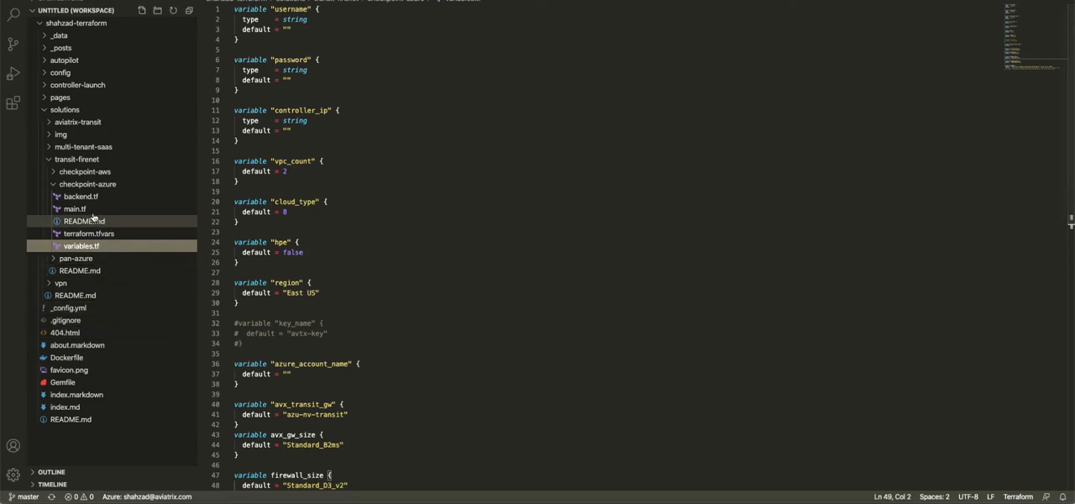
{"action": "left_click", "coordinate": [74, 208]}
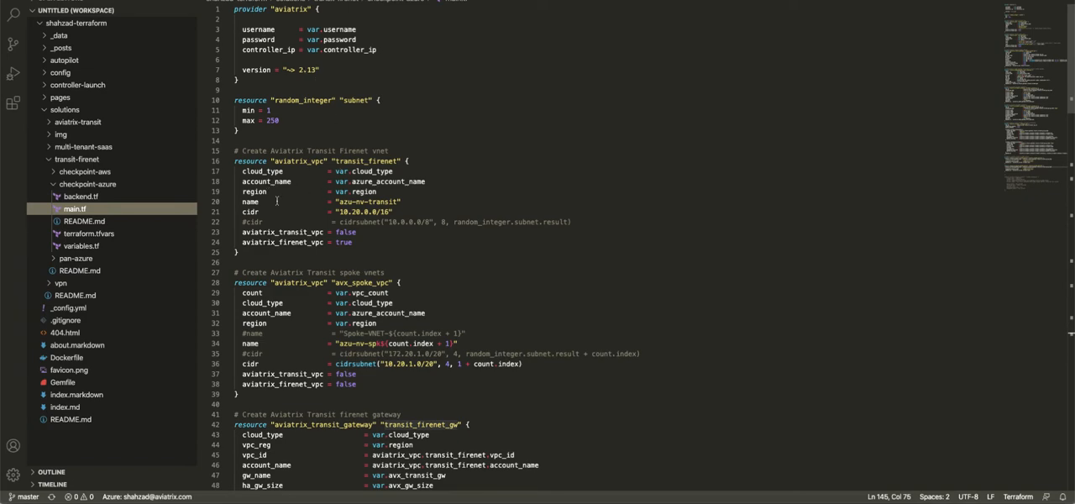
{"action": "mouse_move", "coordinate": [336, 221]}
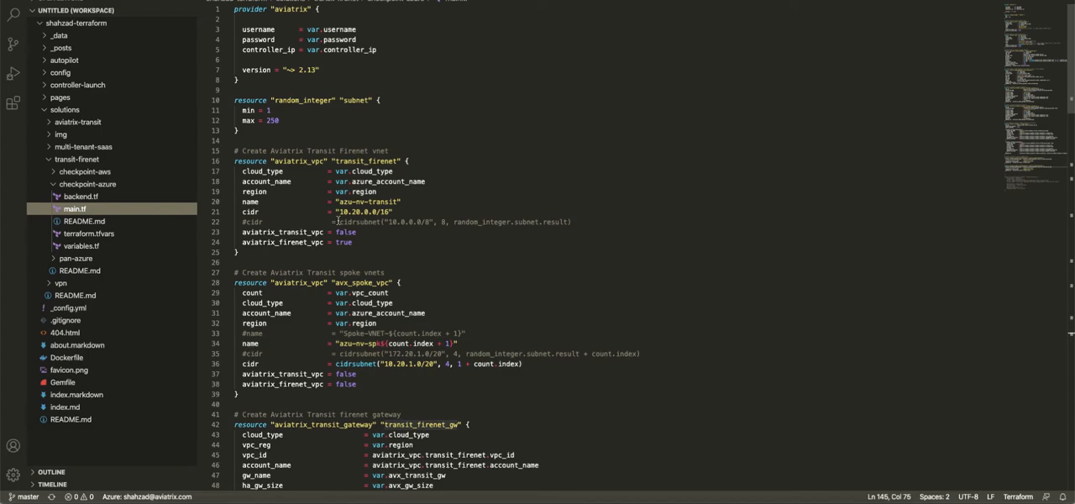
{"action": "scroll", "scroll_direction": "down", "scroll_amount": 3}
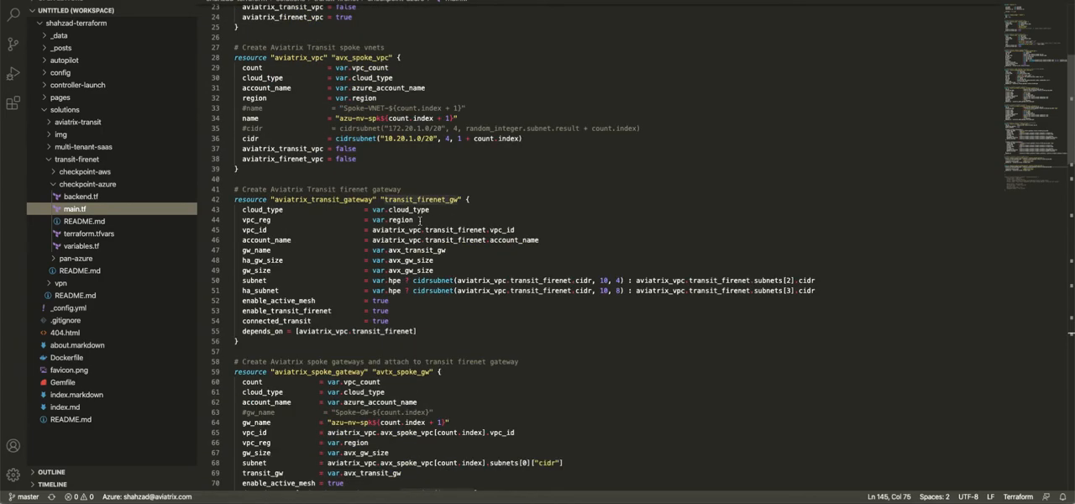
{"action": "scroll", "scroll_direction": "down", "scroll_amount": 3}
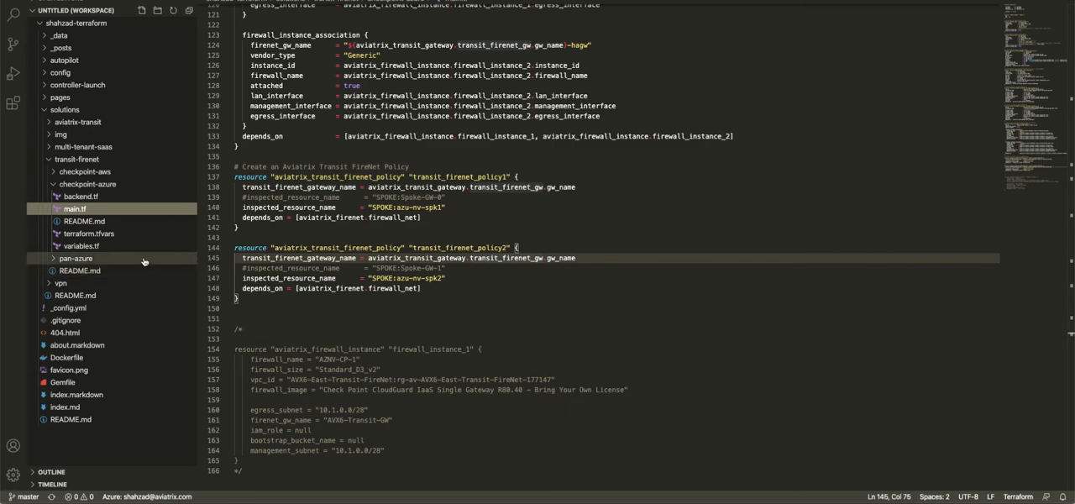
{"action": "left_click", "coordinate": [81, 246]}
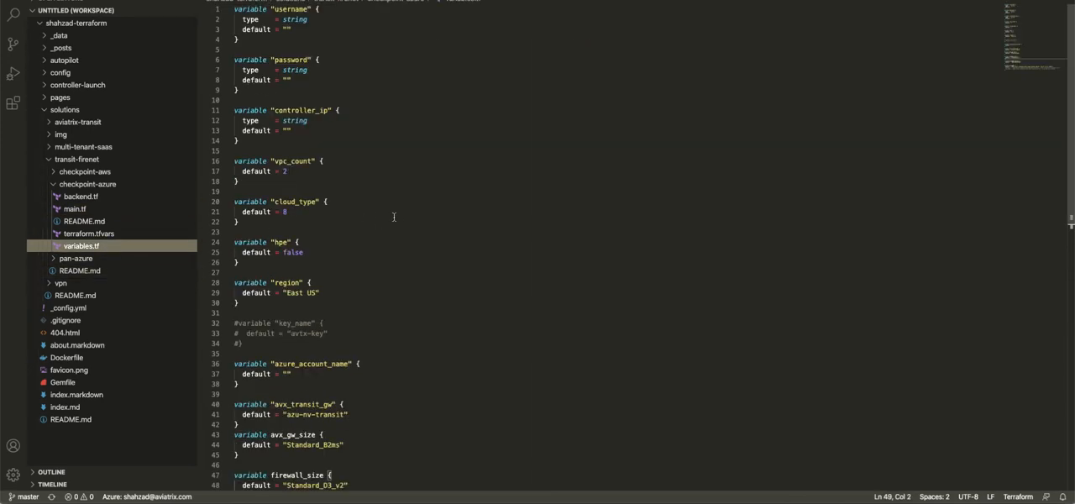
{"action": "mouse_move", "coordinate": [398, 217]}
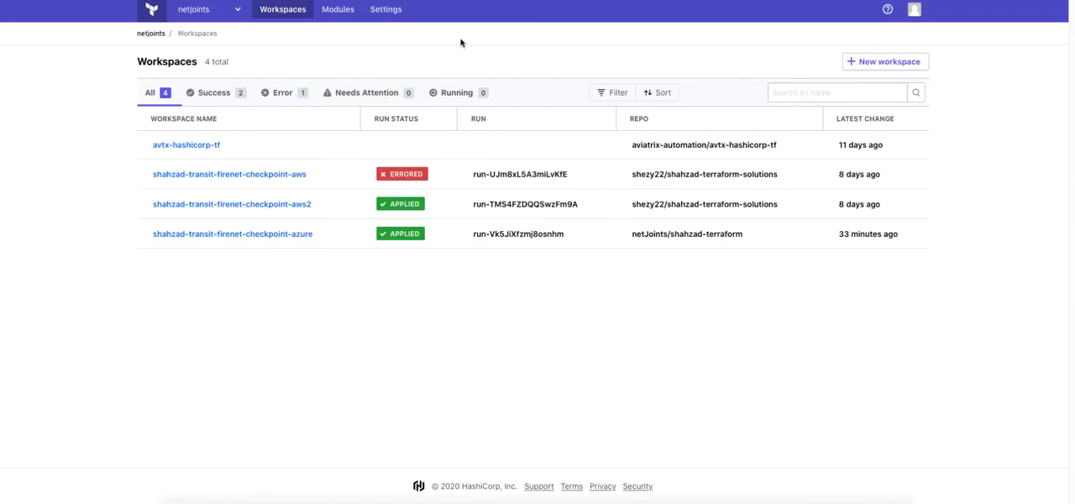
{"action": "mouse_move", "coordinate": [316, 339]}
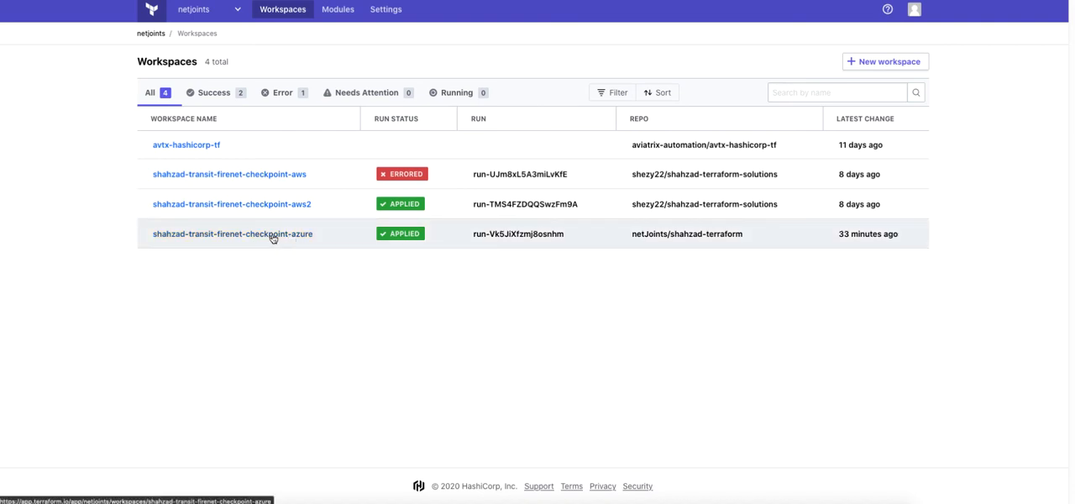
Show the run history of the shahzad-transit-firenet-checkpoint-azure workspace
{"action": "left_click", "coordinate": [233, 234]}
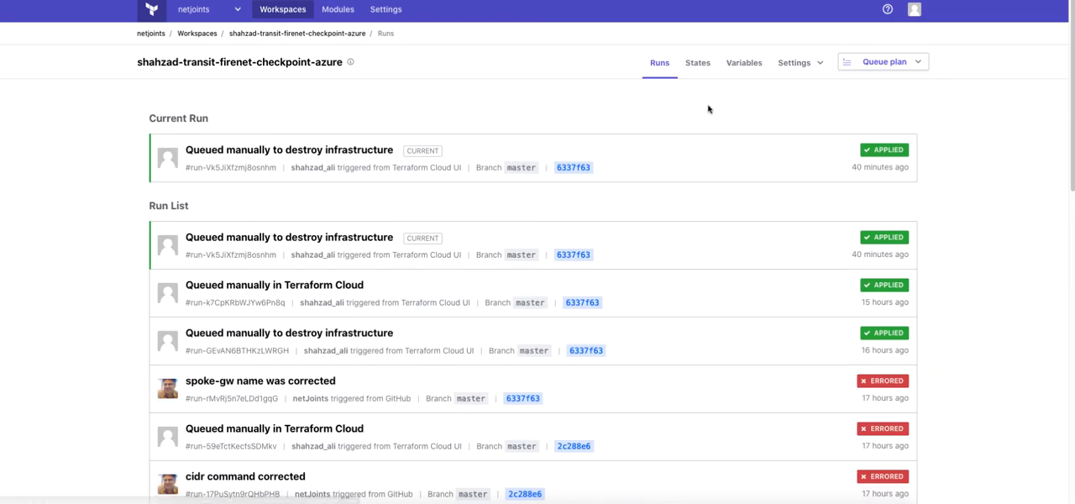
{"action": "mouse_move", "coordinate": [637, 191]}
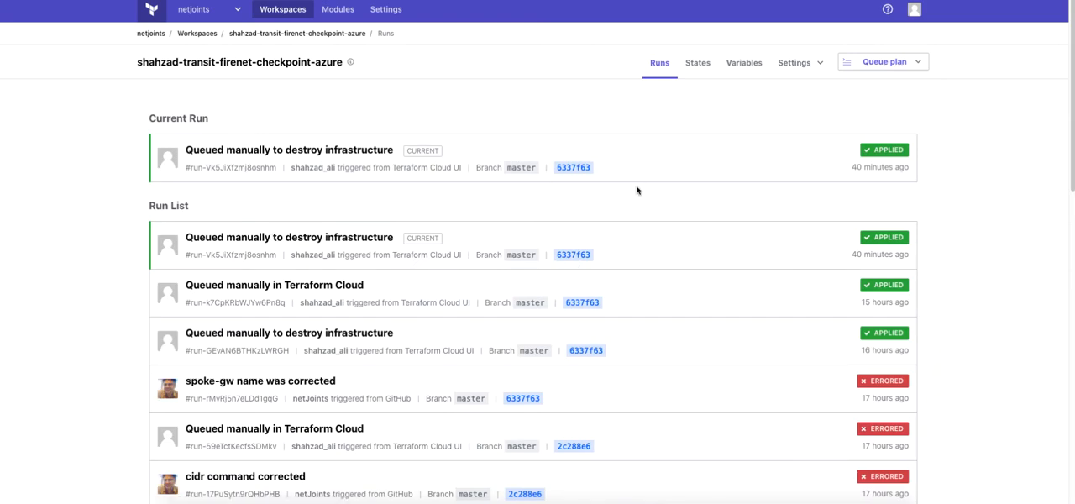
{"action": "mouse_move", "coordinate": [640, 128]}
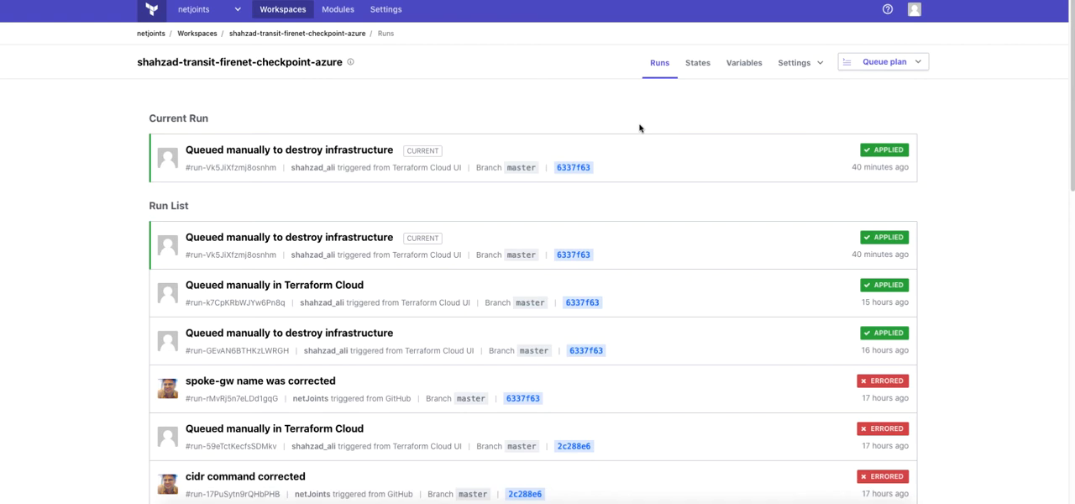
Review the workspace's Terraform variables: username, password, controller_ip and azure_account_name
{"action": "left_click", "coordinate": [743, 62]}
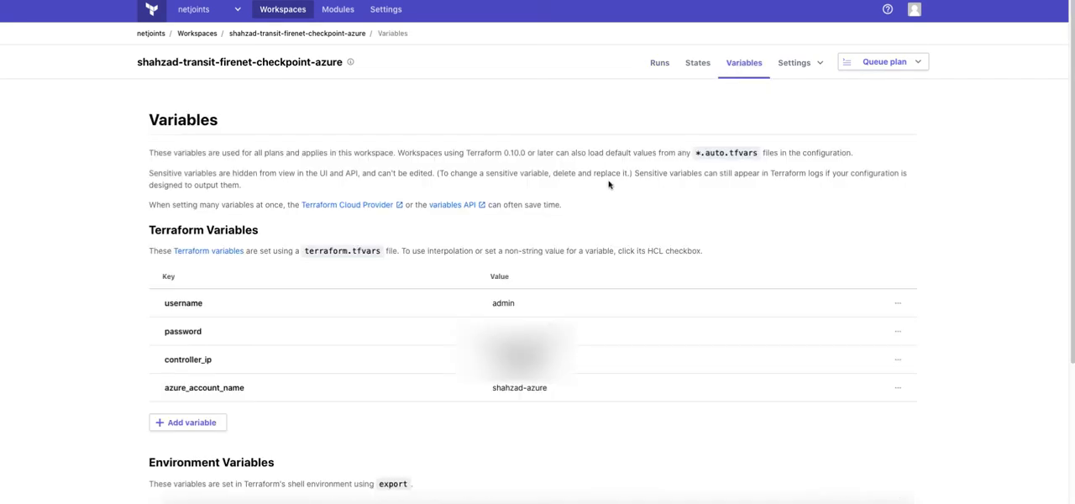
{"action": "mouse_move", "coordinate": [187, 314]}
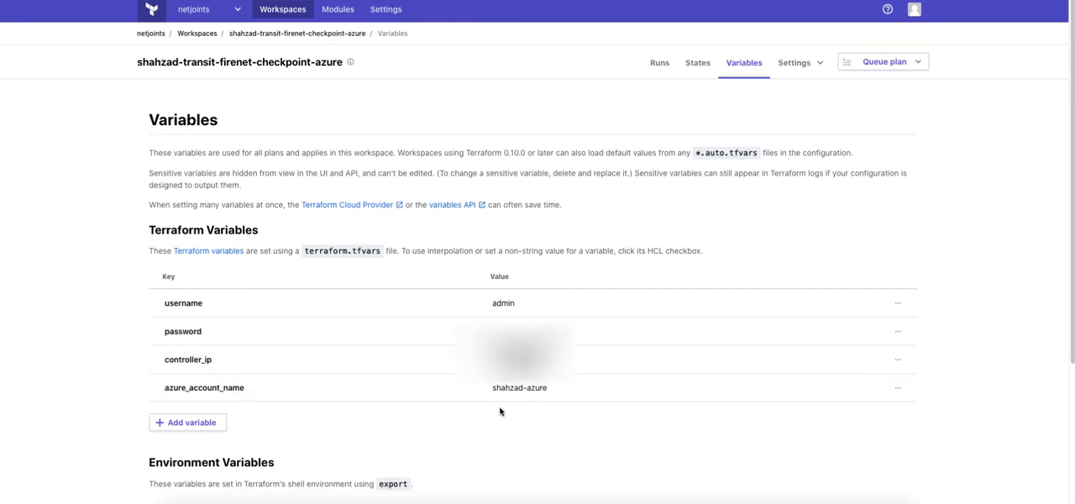
{"action": "mouse_move", "coordinate": [419, 400]}
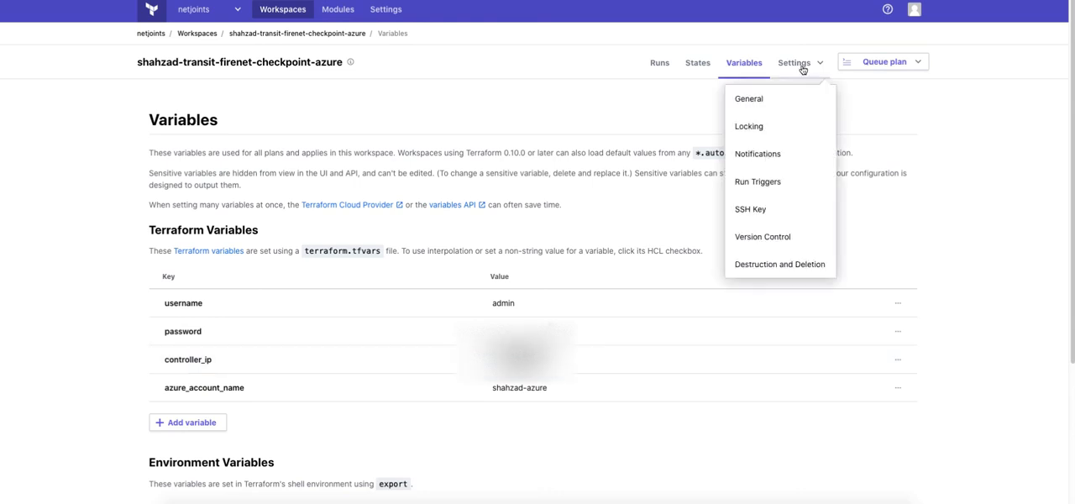
{"action": "mouse_move", "coordinate": [751, 209]}
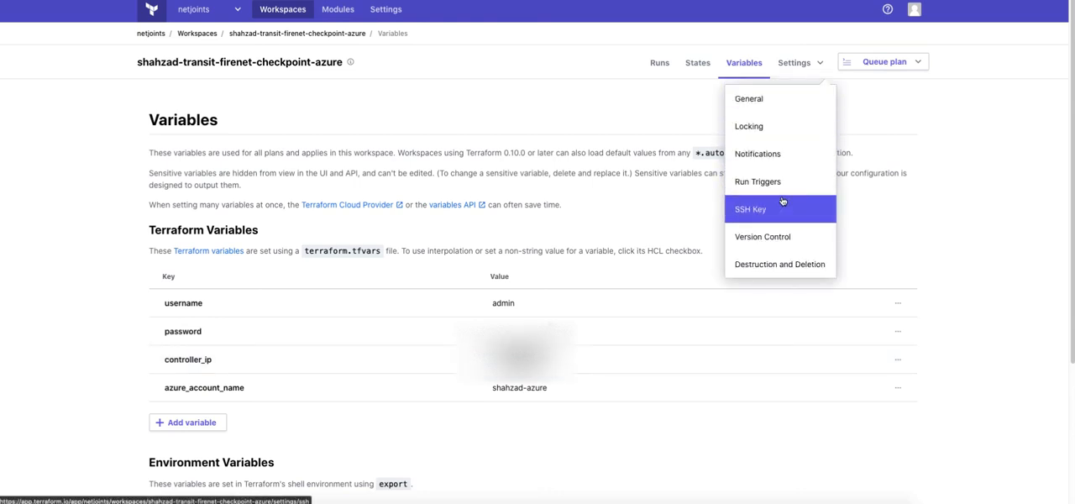
{"action": "mouse_move", "coordinate": [762, 236]}
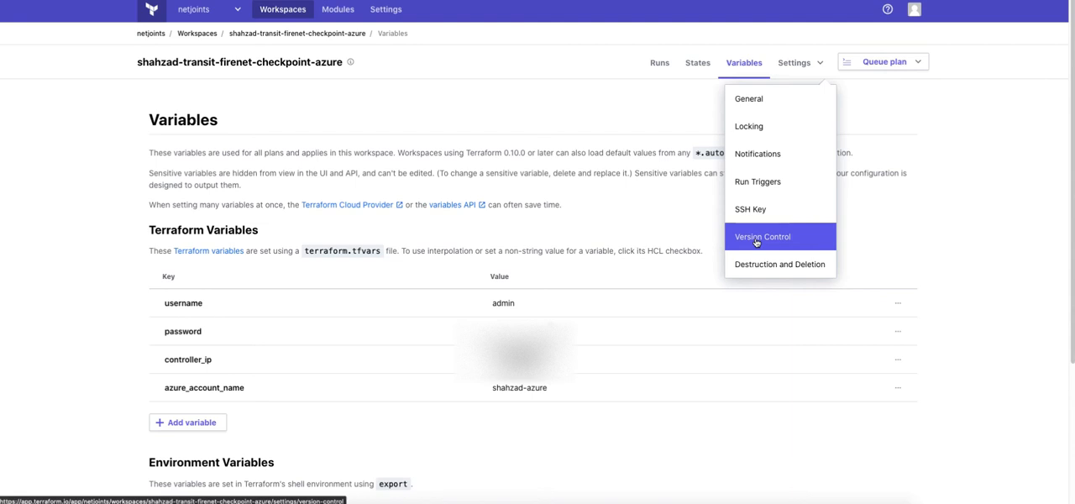
{"action": "mouse_move", "coordinate": [761, 236]}
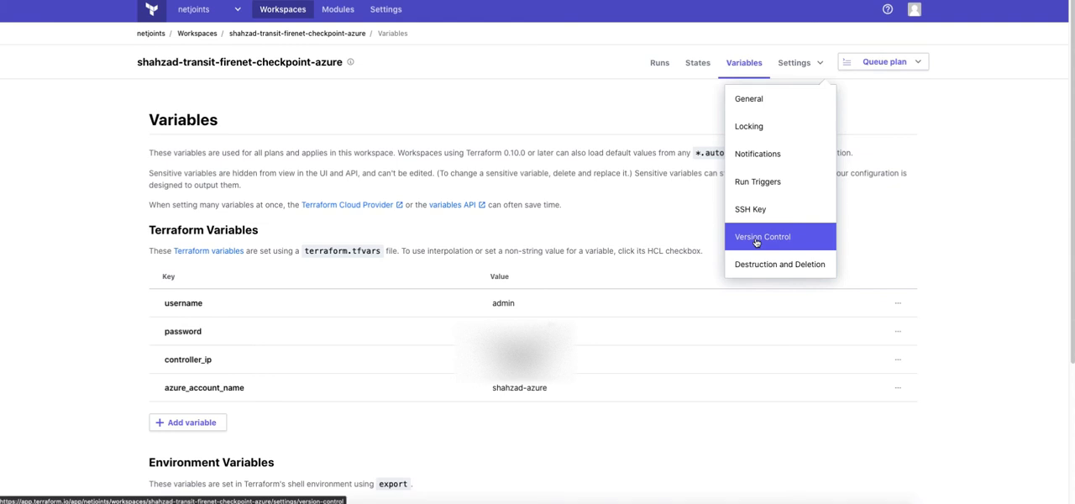
{"action": "mouse_move", "coordinate": [661, 63]}
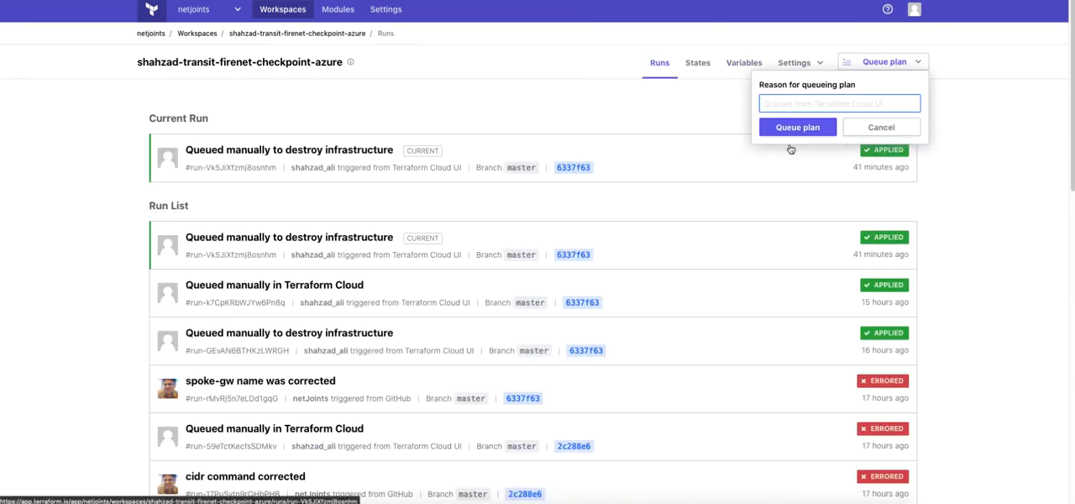
Queue a new plan with the reason 'Demo Deployment' and watch it report 12 to add
{"action": "type", "text": "Demo Deployment"}
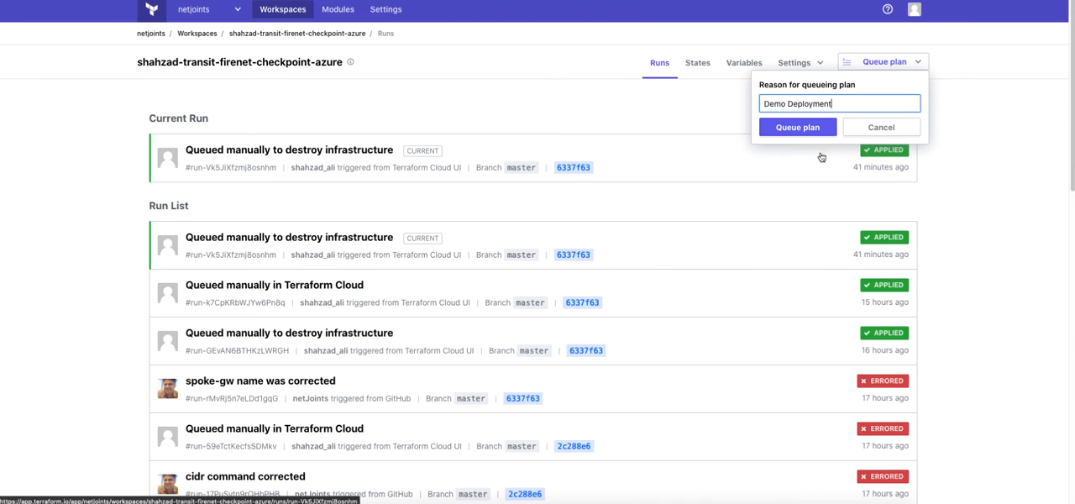
{"action": "left_click", "coordinate": [796, 127]}
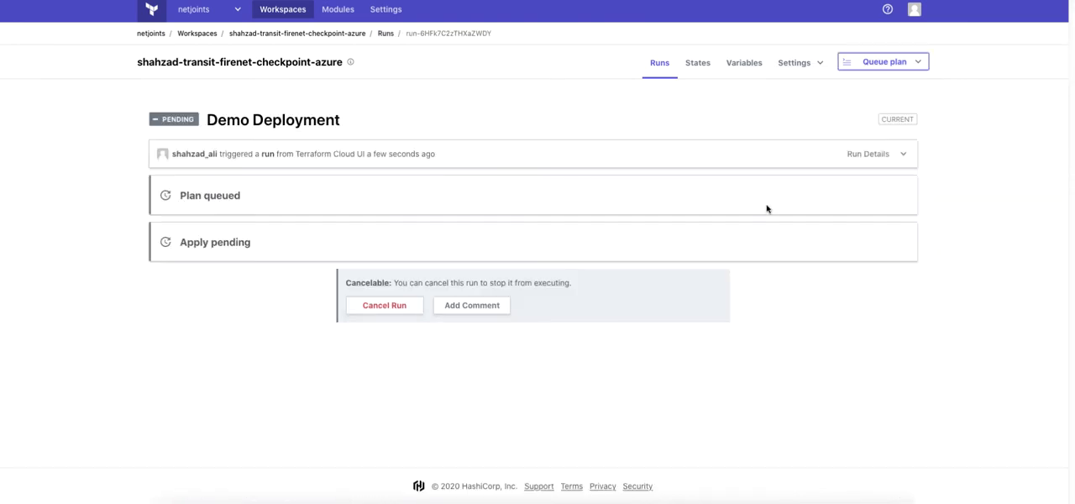
{"action": "mouse_move", "coordinate": [812, 308]}
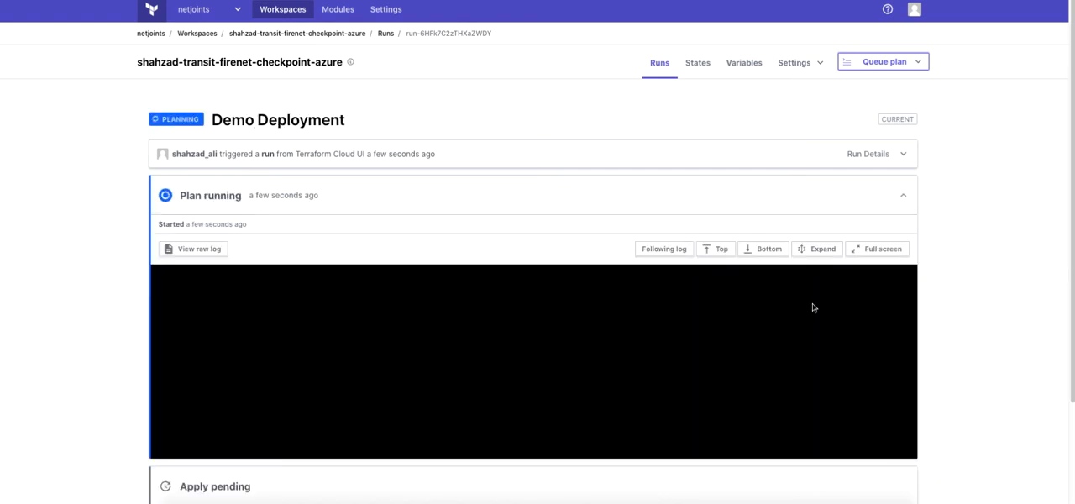
{"action": "scroll", "scroll_direction": "down", "scroll_amount": 3}
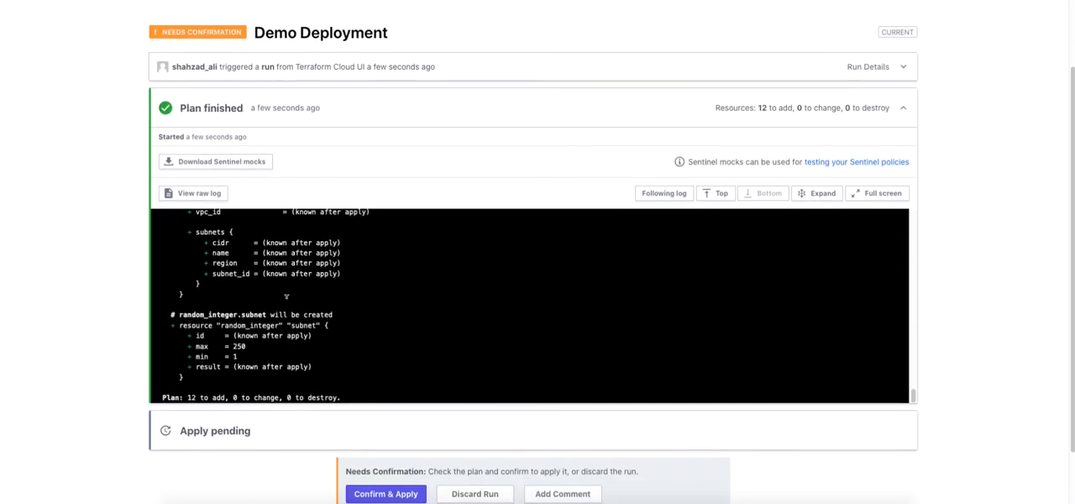
Confirm and apply the 12-resource plan with the comment 'Yes good to go'
{"action": "scroll", "scroll_direction": "down", "scroll_amount": 3}
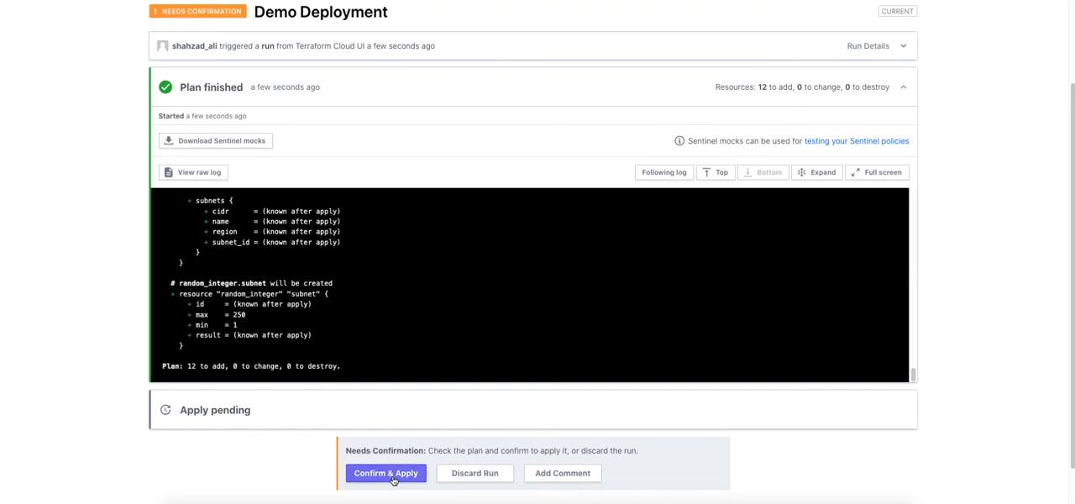
{"action": "left_click", "coordinate": [386, 473]}
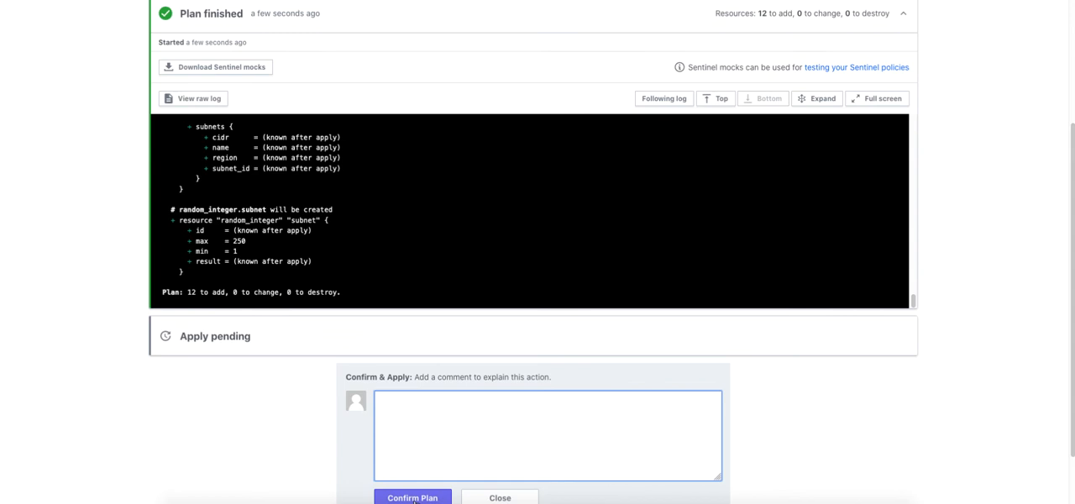
{"action": "type", "text": "Yes"}
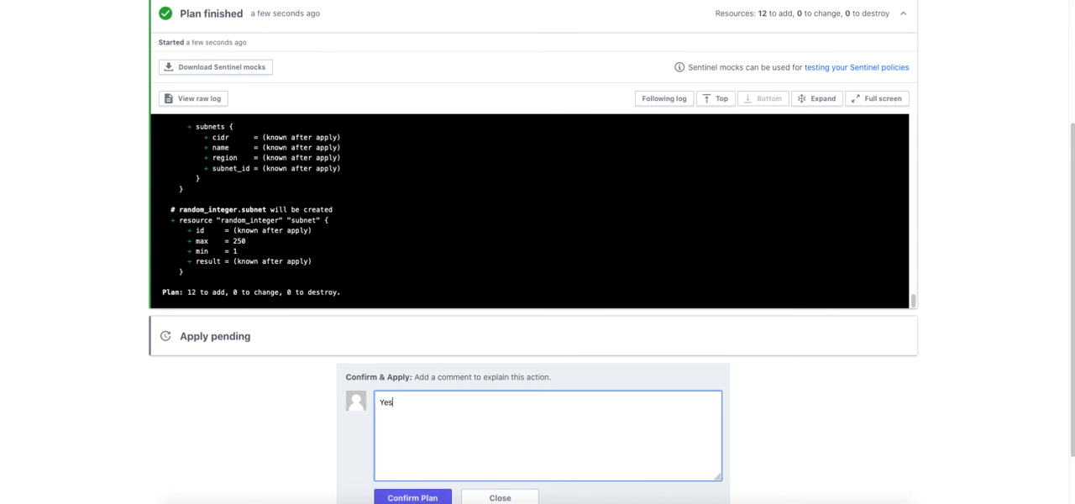
{"action": "type", "text": "good to"}
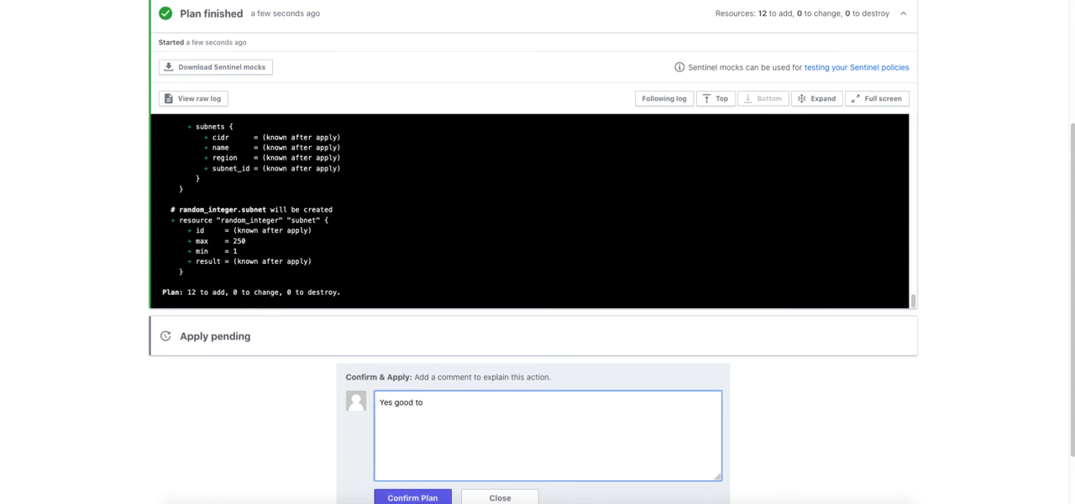
{"action": "type", "text": "go"}
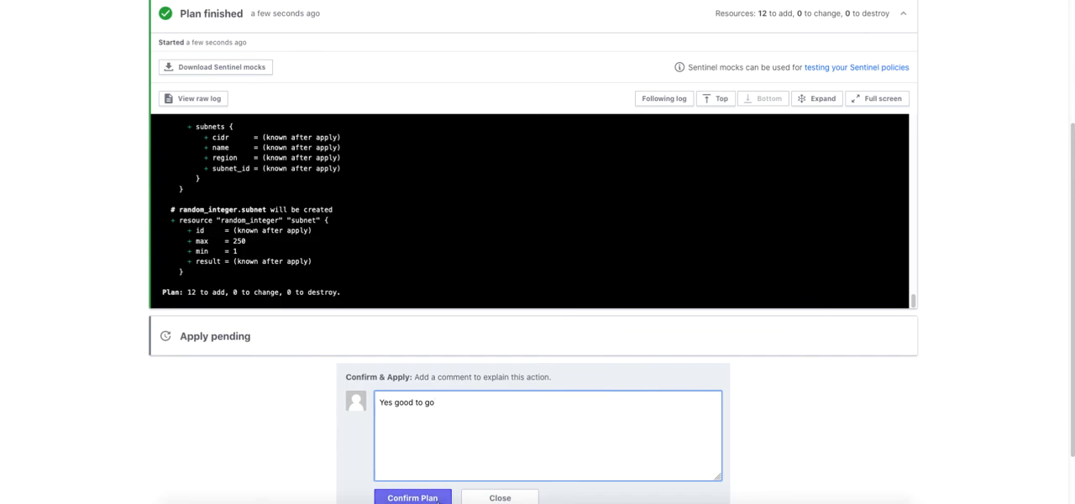
{"action": "left_click", "coordinate": [412, 498]}
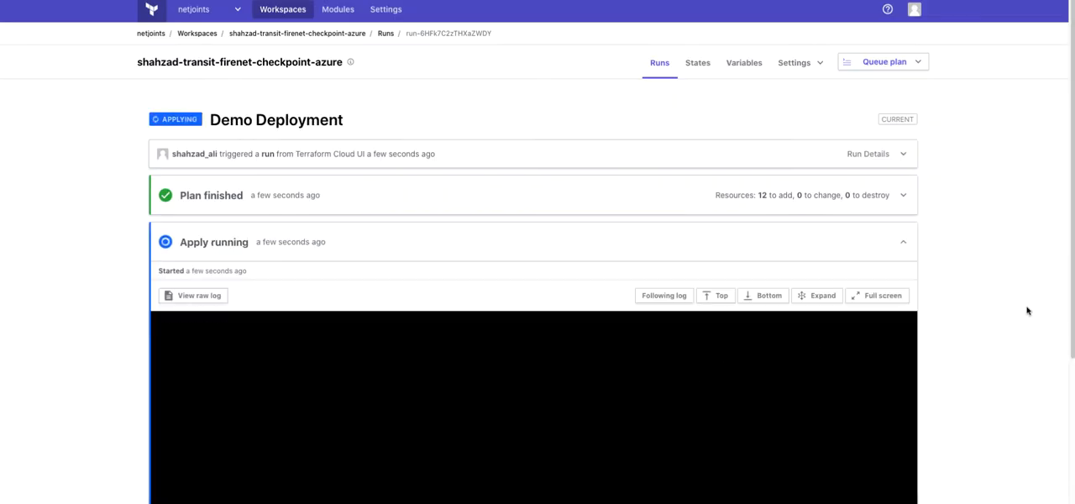
Follow the apply log to 'Apply complete: 12 added, 0 changed, 0 destroyed'
{"action": "scroll", "scroll_direction": "down", "scroll_amount": 3}
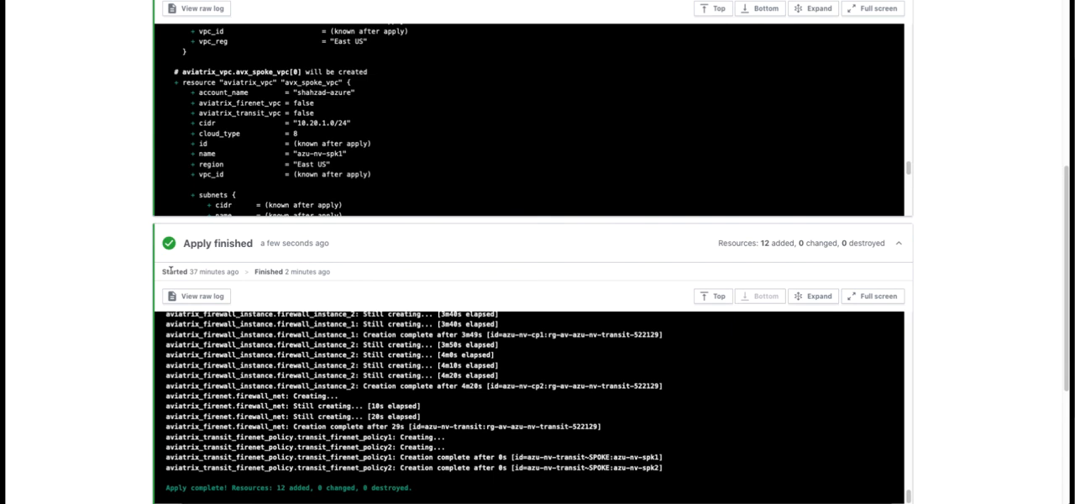
{"action": "mouse_move", "coordinate": [214, 272]}
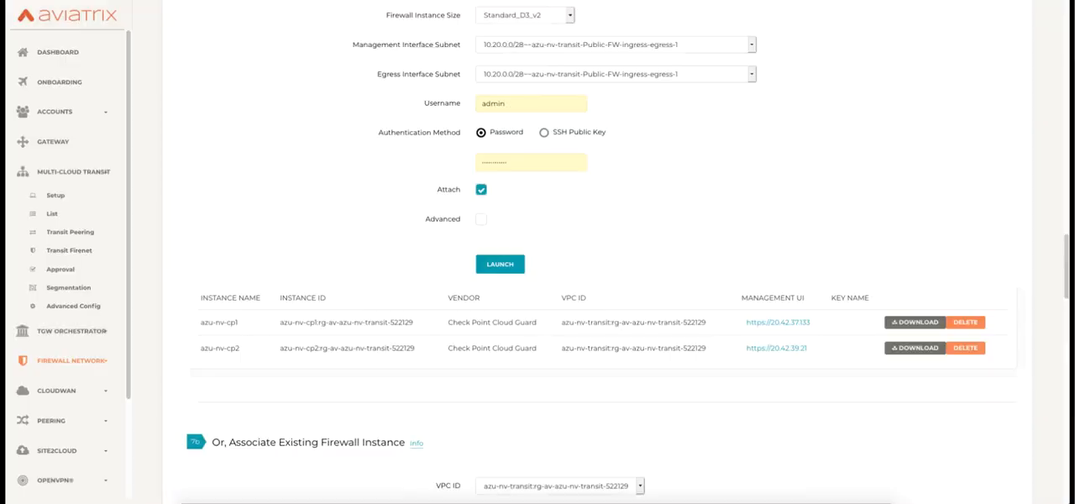
List the four gateways showing up state, then the firewall network deployments
{"action": "left_click", "coordinate": [58, 51]}
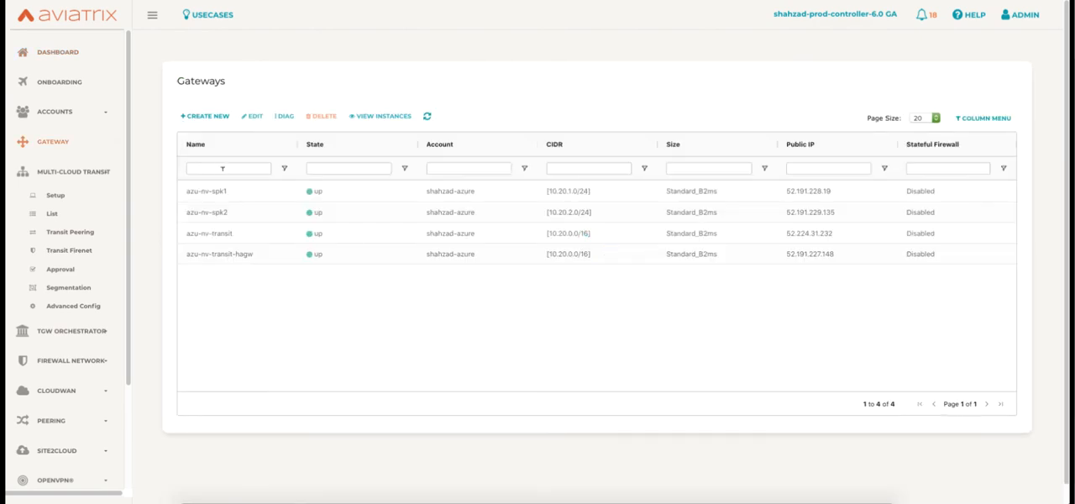
{"action": "mouse_move", "coordinate": [220, 268]}
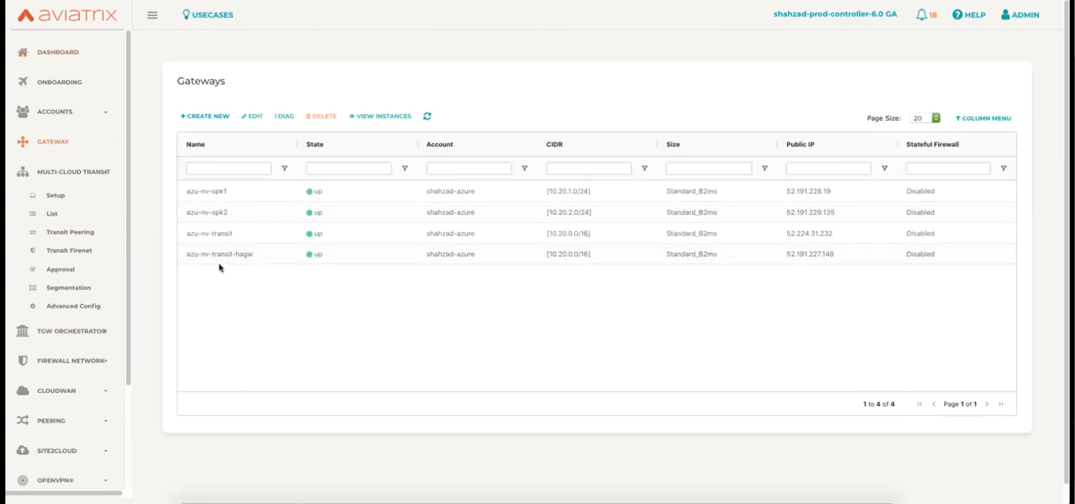
{"action": "left_click", "coordinate": [221, 254]}
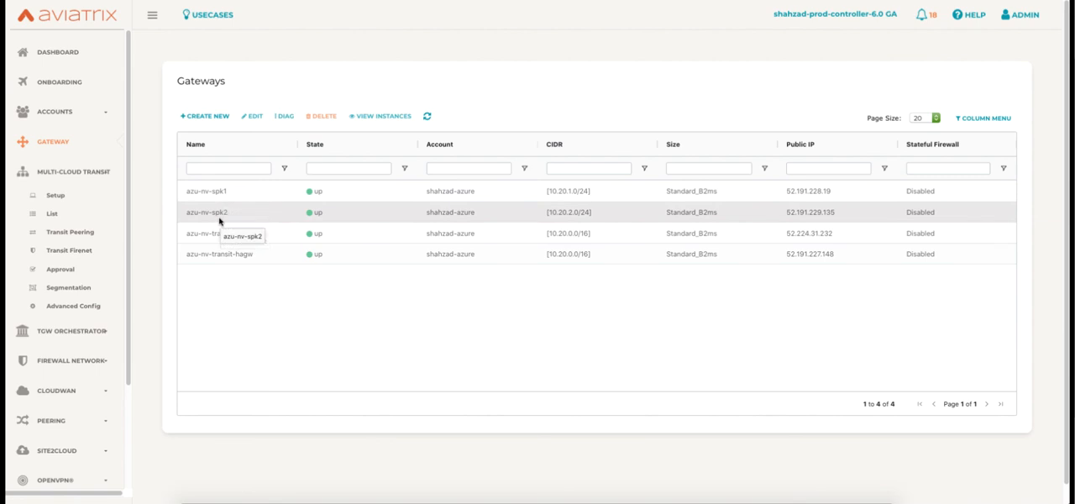
{"action": "left_click", "coordinate": [58, 51]}
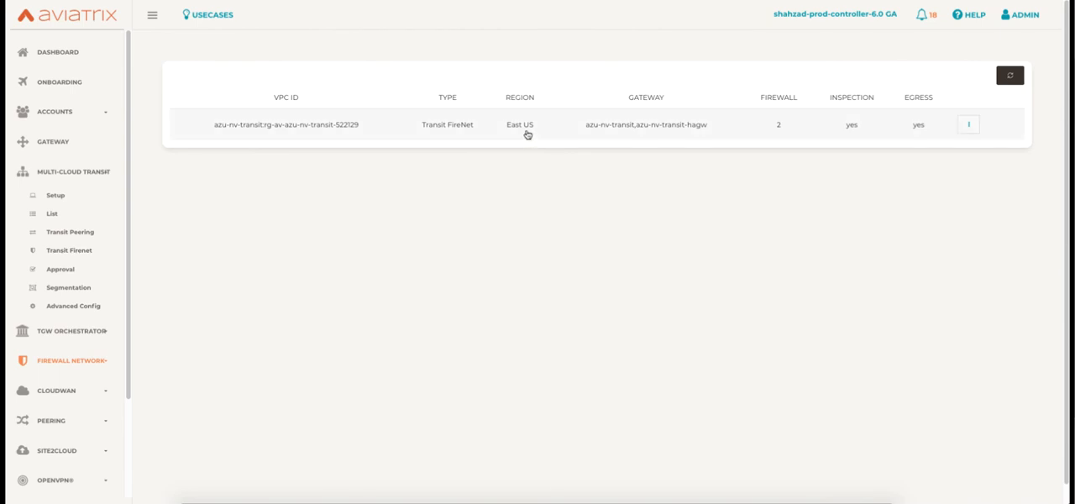
{"action": "mouse_move", "coordinate": [777, 132]}
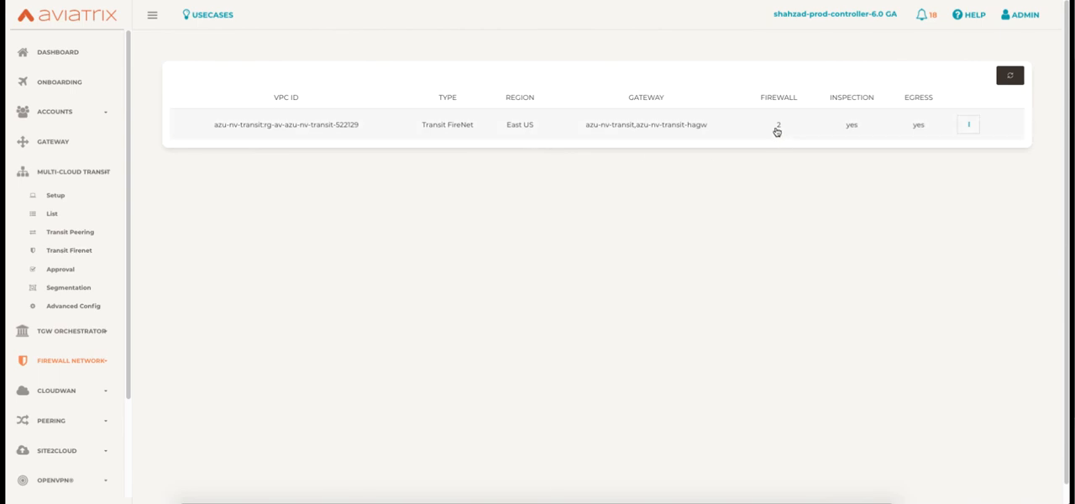
{"action": "mouse_move", "coordinate": [937, 131]}
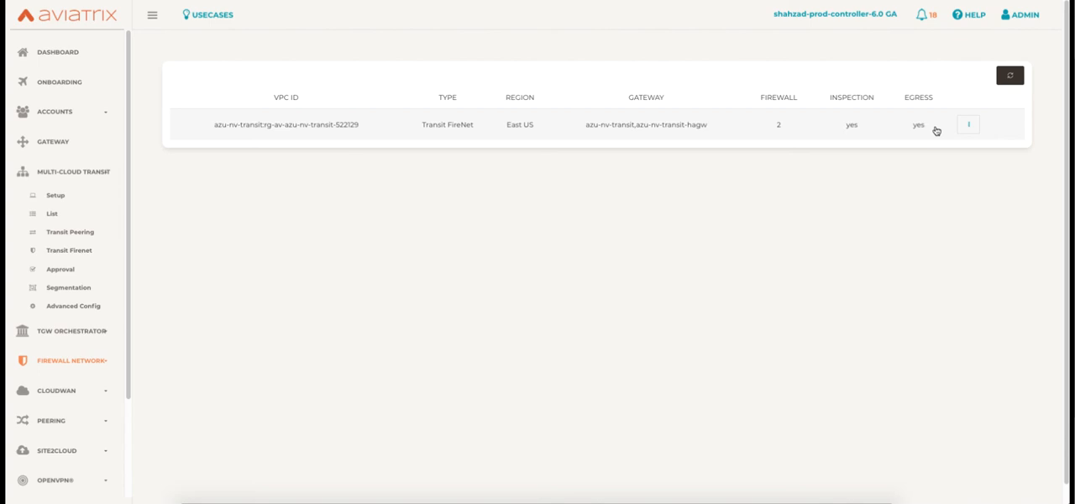
View the Transit FireNet's two firewalls as up and attached, then go to Transit FireNet management
{"action": "left_click", "coordinate": [969, 124]}
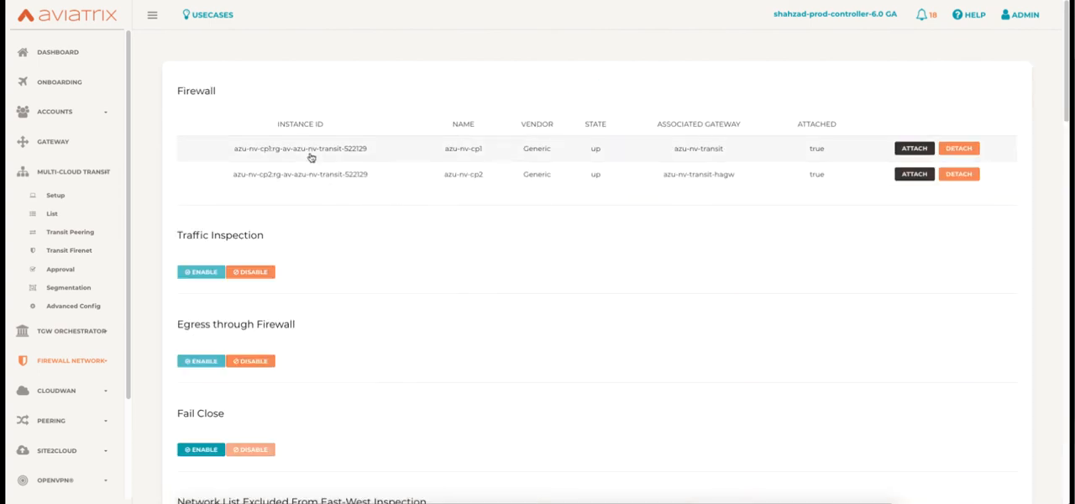
{"action": "mouse_move", "coordinate": [596, 174]}
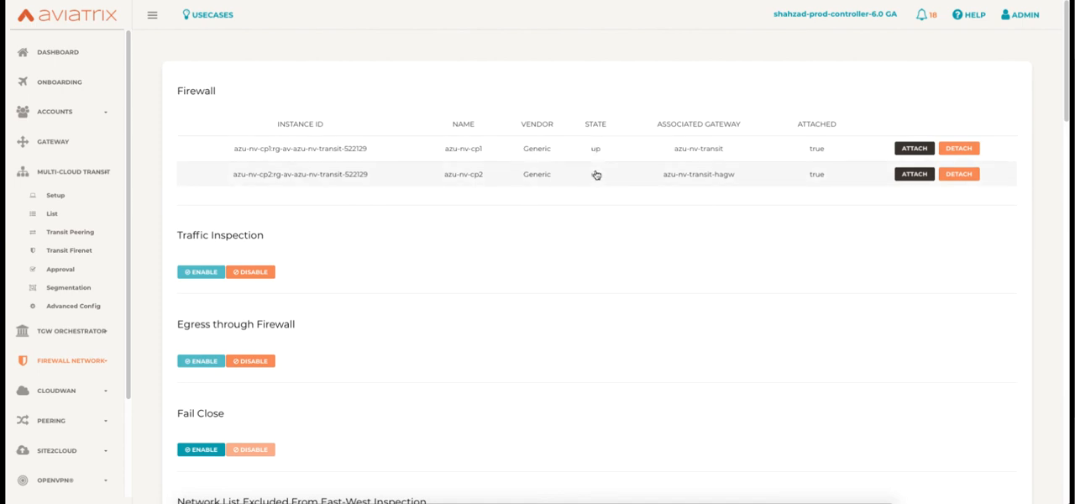
{"action": "left_click", "coordinate": [69, 250]}
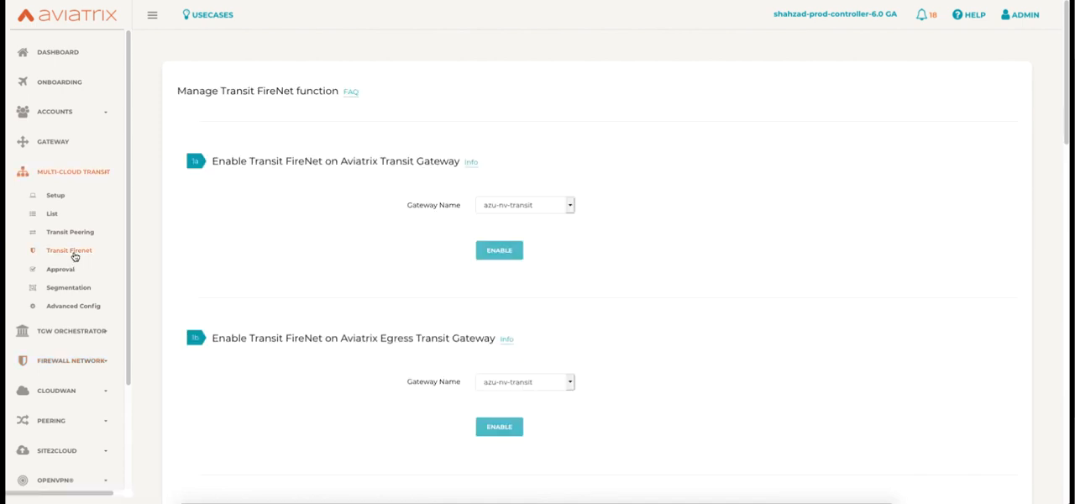
Check both spokes under Spoke Inspection Policies, then list the two Check Point Cloud Guard firewall instances
{"action": "scroll", "scroll_direction": "down", "scroll_amount": 3}
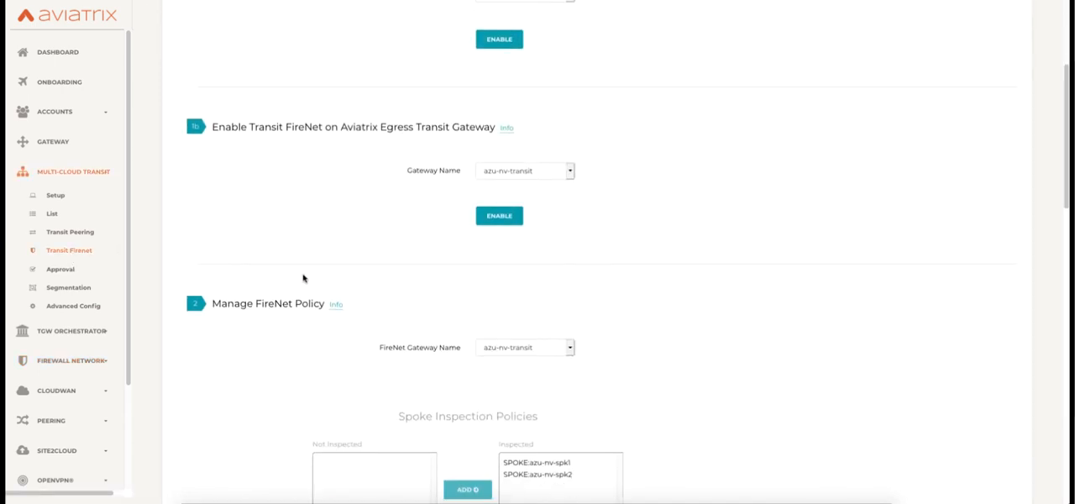
{"action": "scroll", "scroll_direction": "down", "scroll_amount": 3}
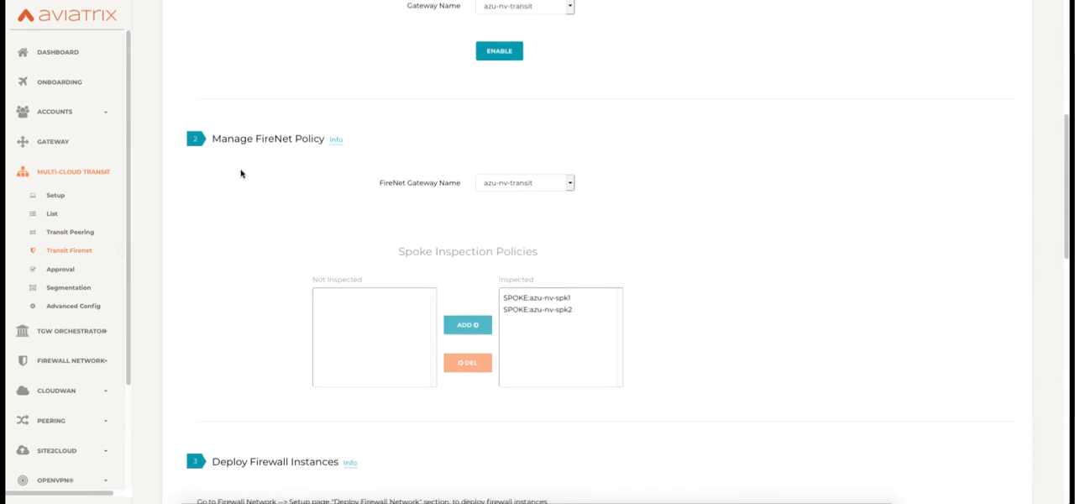
{"action": "mouse_move", "coordinate": [561, 242]}
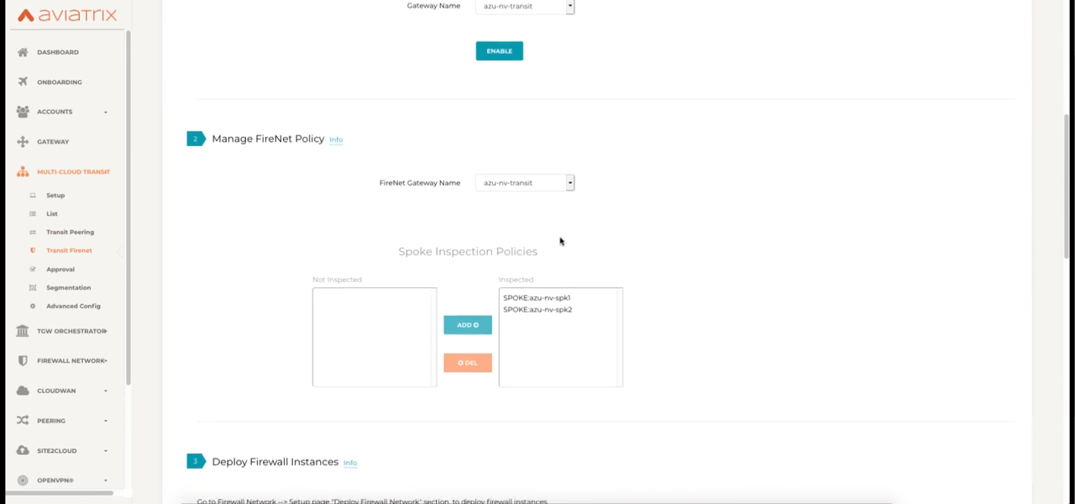
{"action": "mouse_move", "coordinate": [561, 317]}
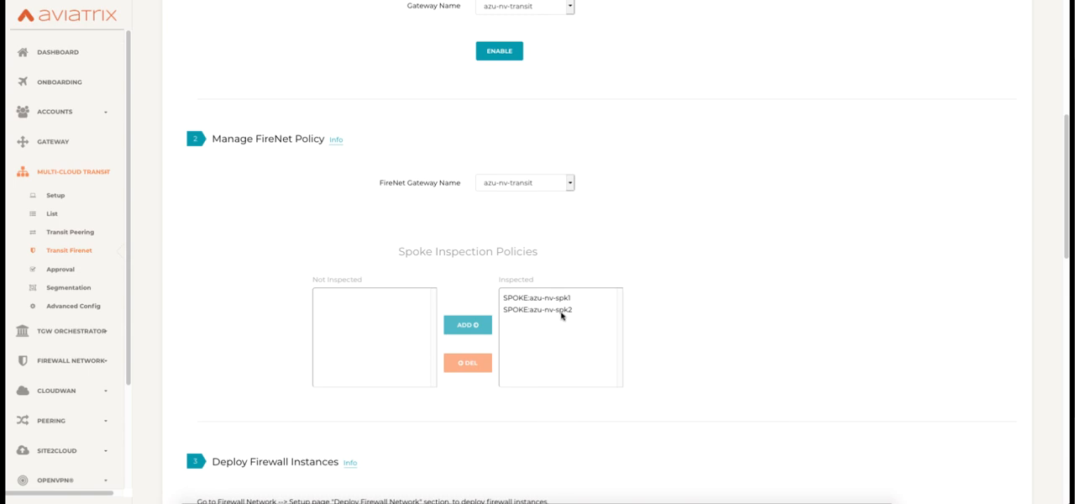
{"action": "mouse_move", "coordinate": [281, 258]}
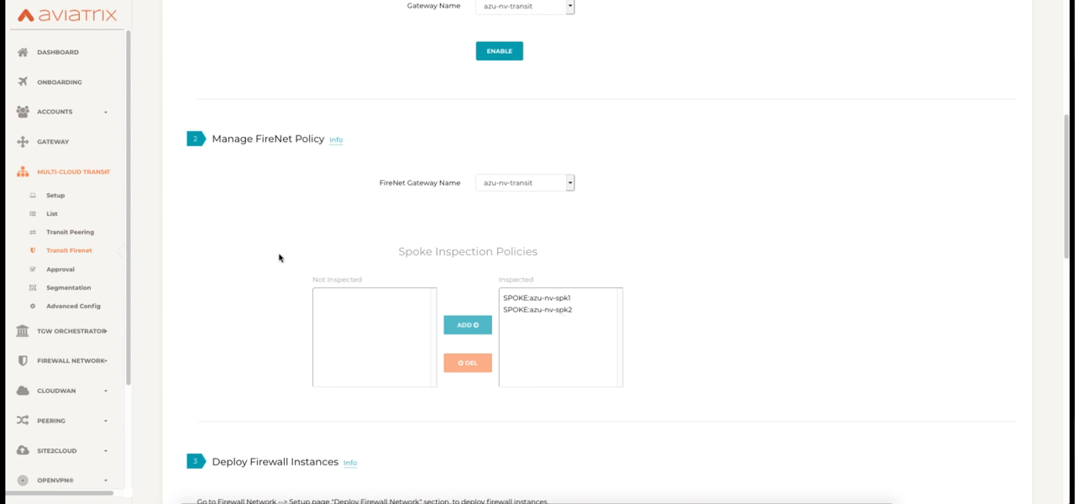
{"action": "scroll", "scroll_direction": "down", "scroll_amount": 3}
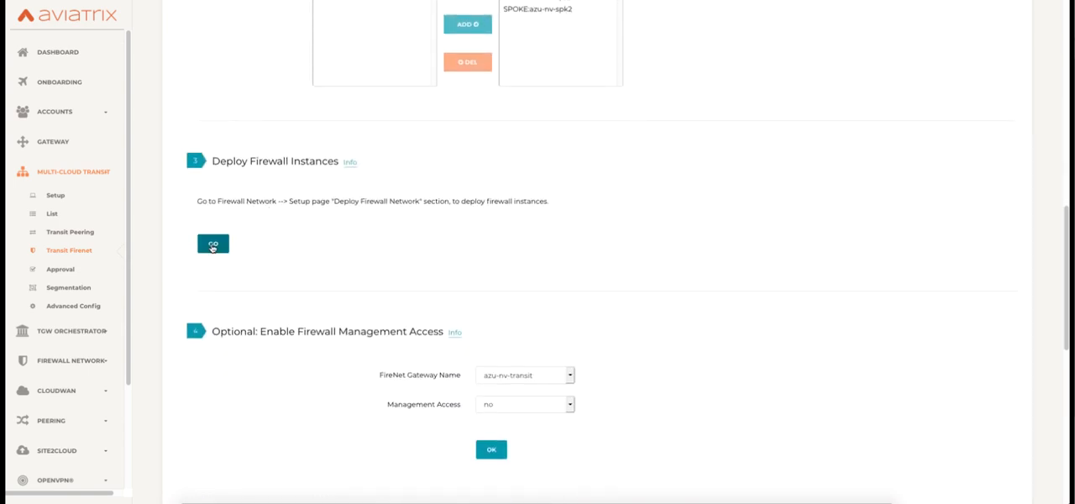
{"action": "left_click", "coordinate": [213, 243]}
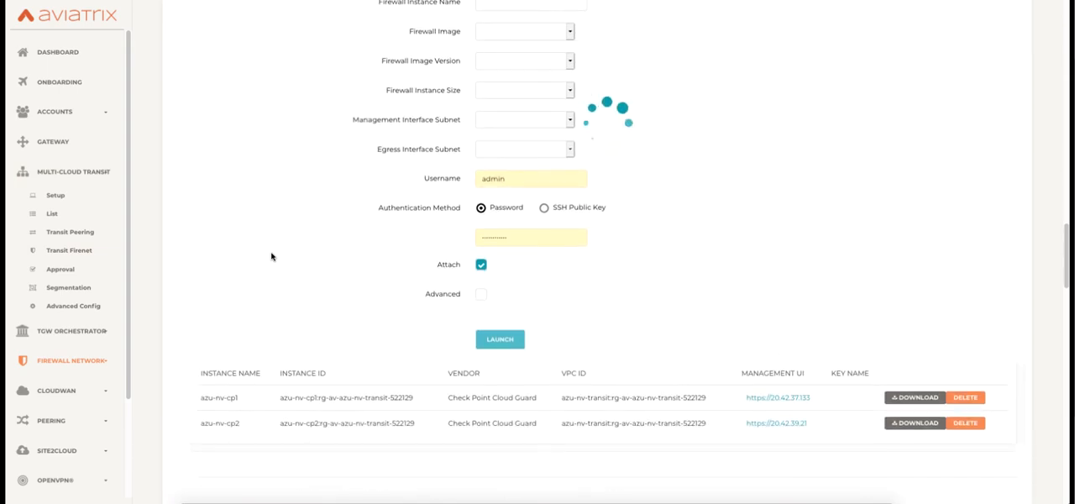
{"action": "scroll", "scroll_direction": "down", "scroll_amount": 3}
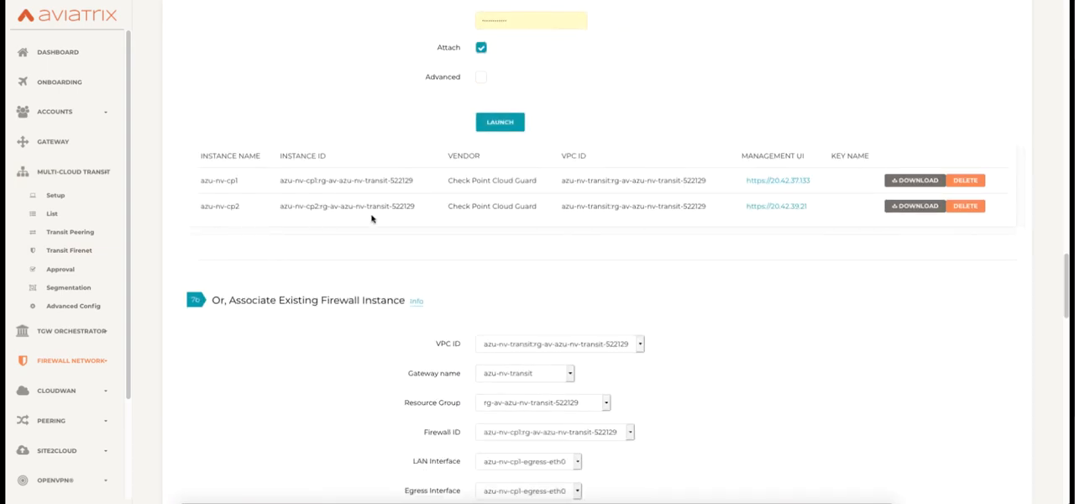
{"action": "mouse_move", "coordinate": [523, 194]}
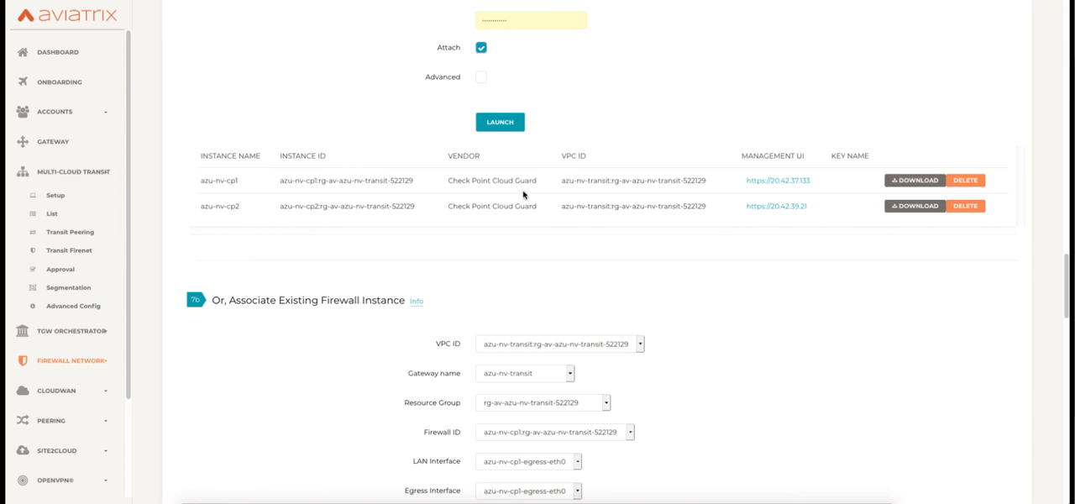
{"action": "mouse_move", "coordinate": [788, 188]}
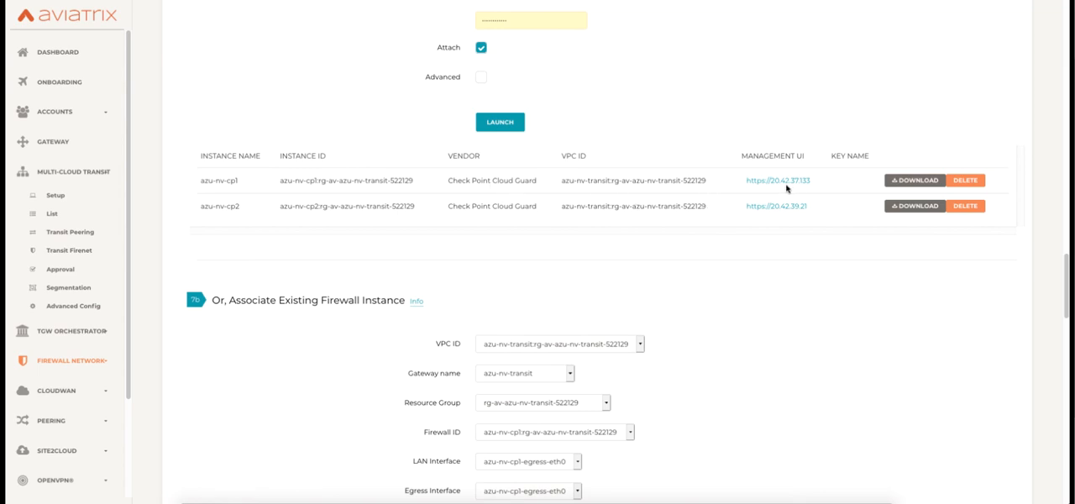
{"action": "mouse_move", "coordinate": [669, 144]}
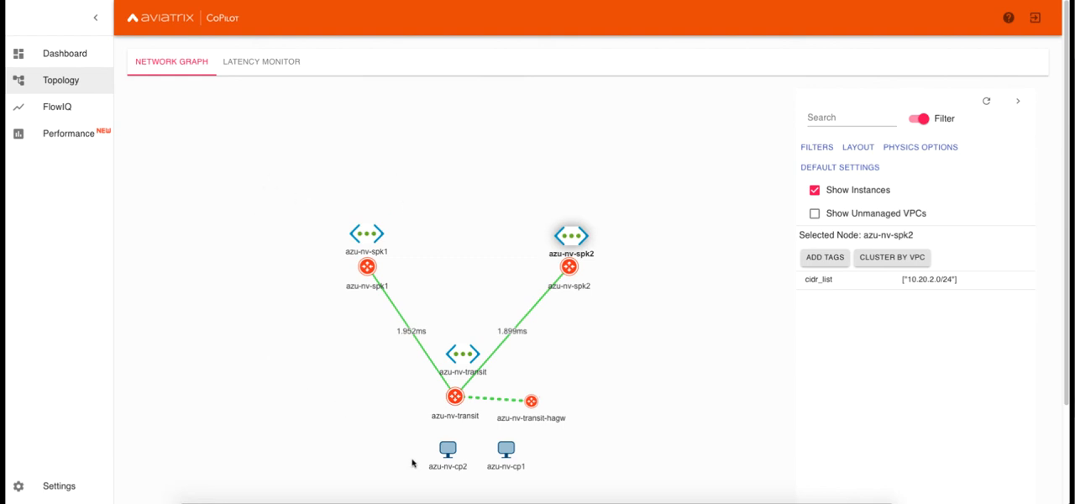
{"action": "mouse_move", "coordinate": [315, 345]}
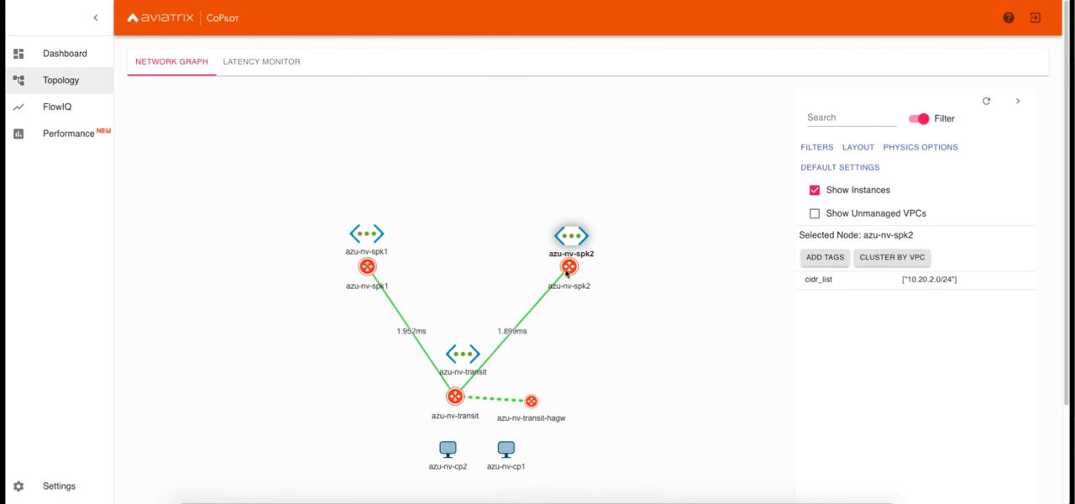
Select the azu-nv-spk2 gateway node in the network graph and review its properties
{"action": "left_click", "coordinate": [568, 267]}
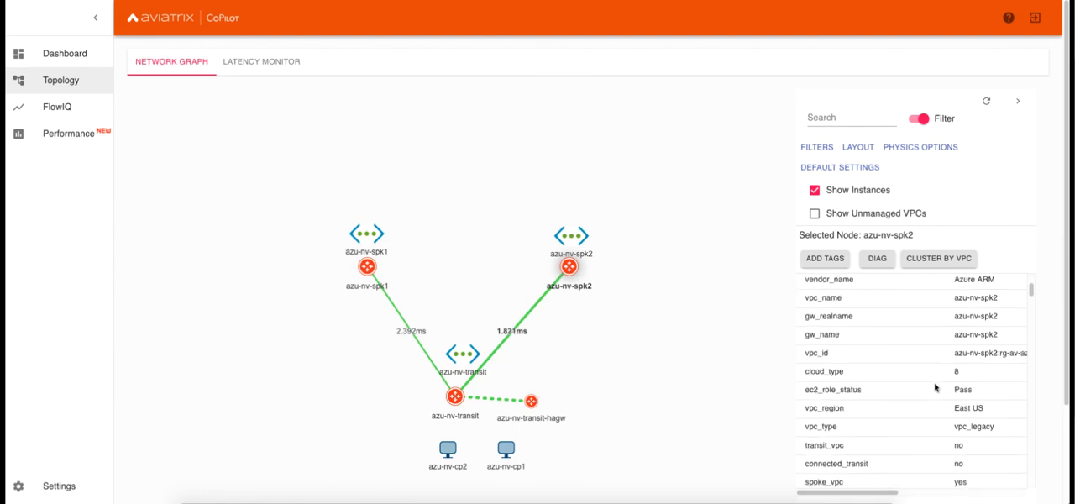
{"action": "scroll", "scroll_direction": "down", "scroll_amount": 3}
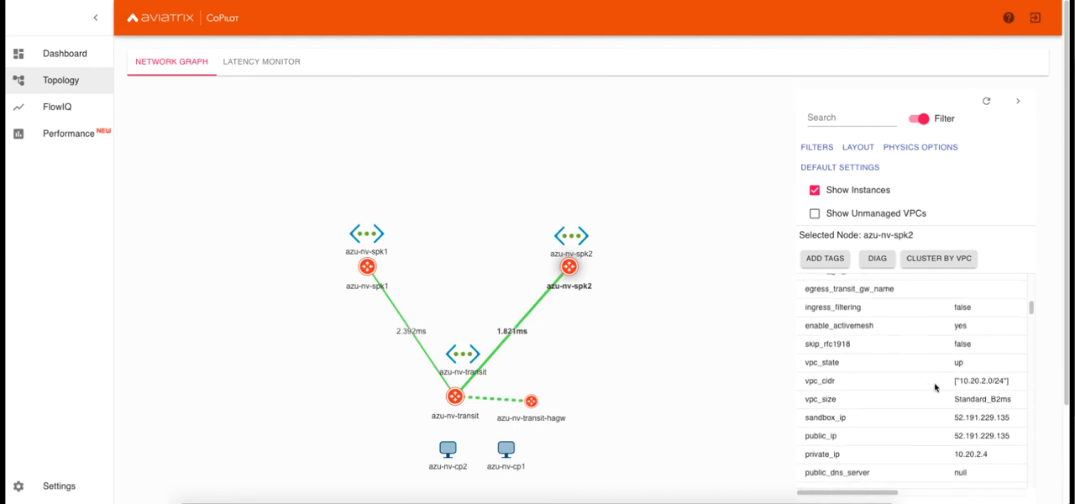